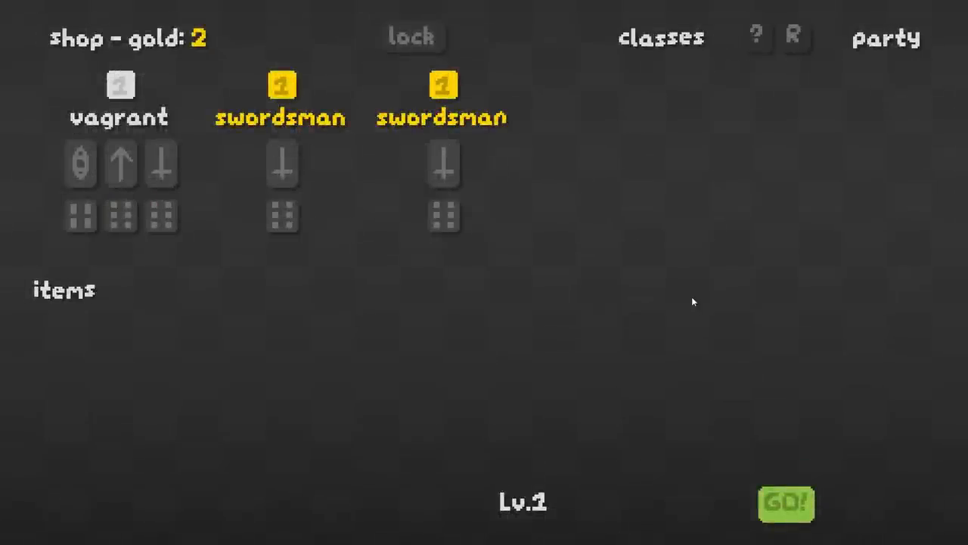
pyautogui.moveTo(442, 118)
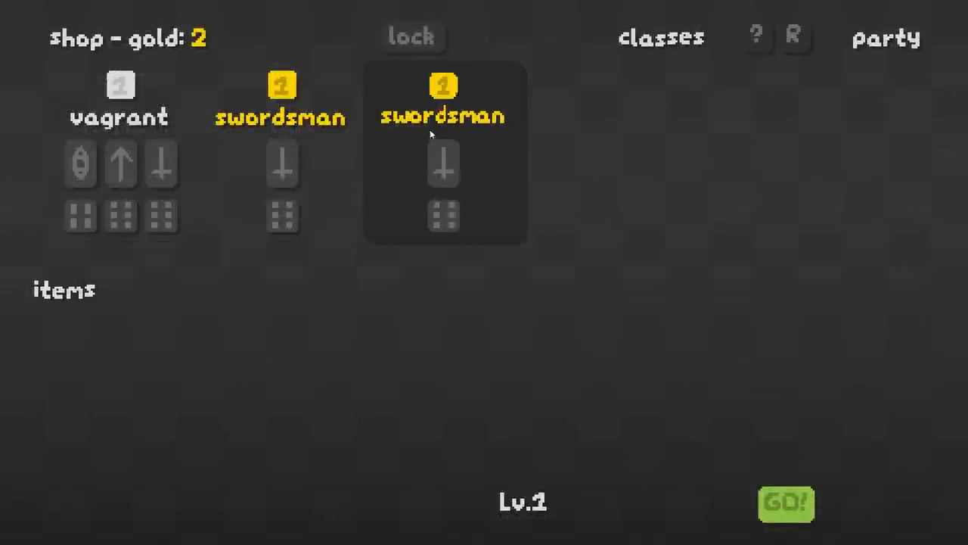
# Buy a swordsman from the level 1 shop
pyautogui.click(785, 503)
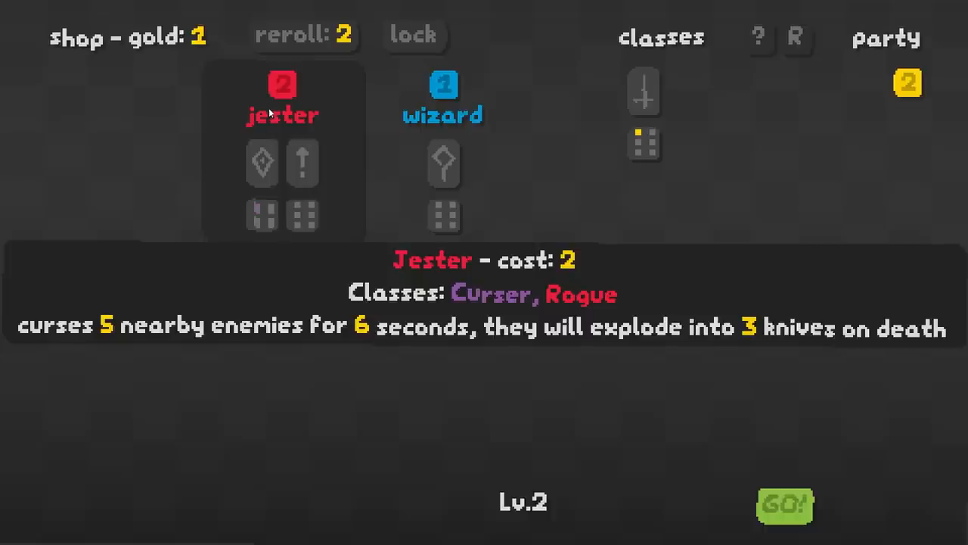
pyautogui.moveTo(754, 476)
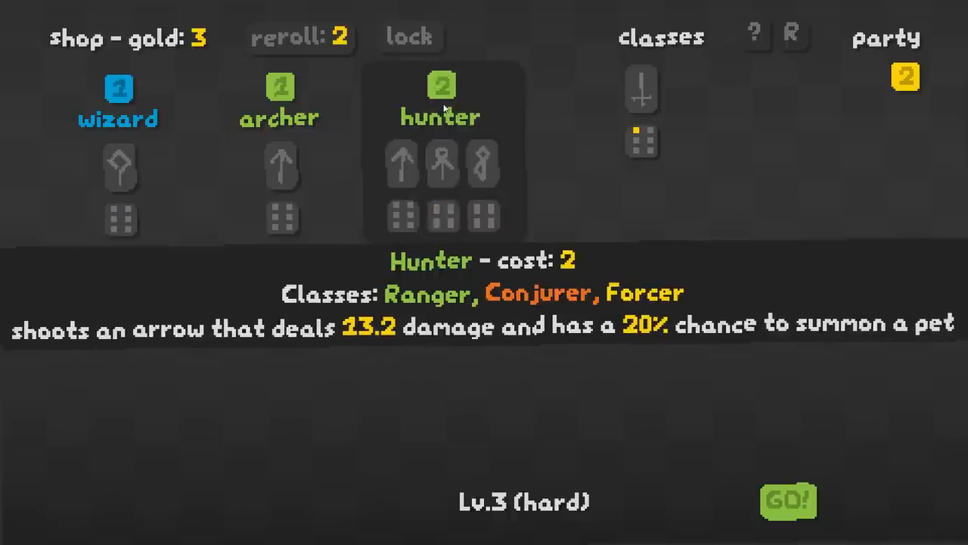
pyautogui.moveTo(500, 82)
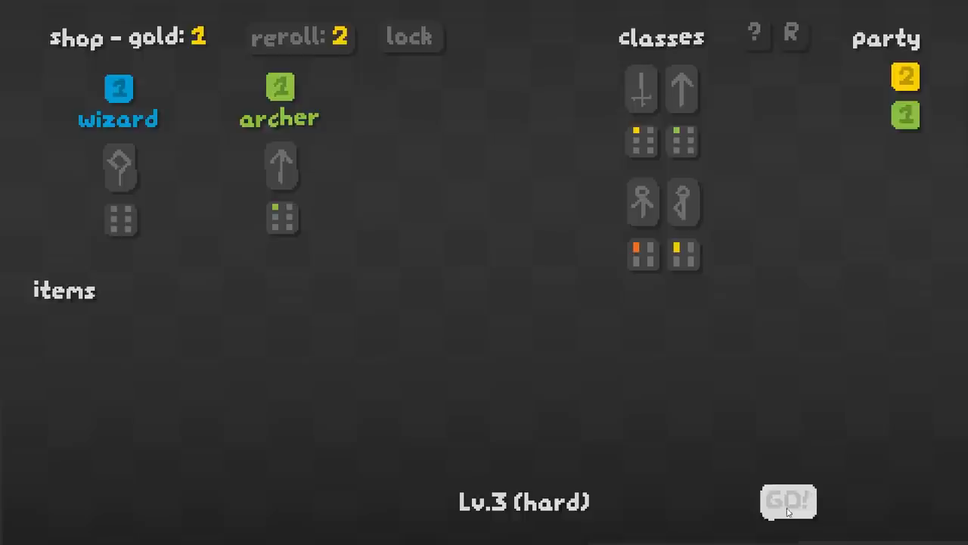
pyautogui.moveTo(642, 89)
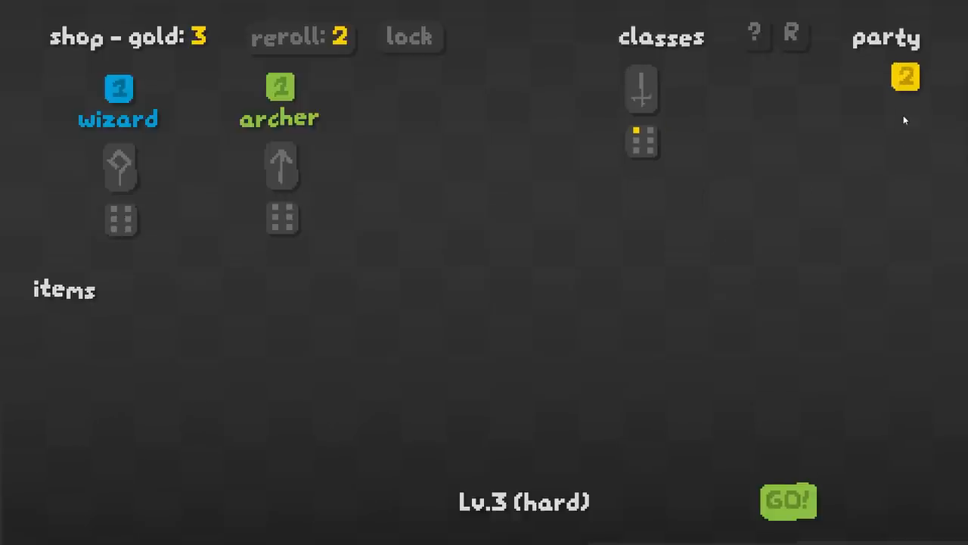
pyautogui.moveTo(729, 405)
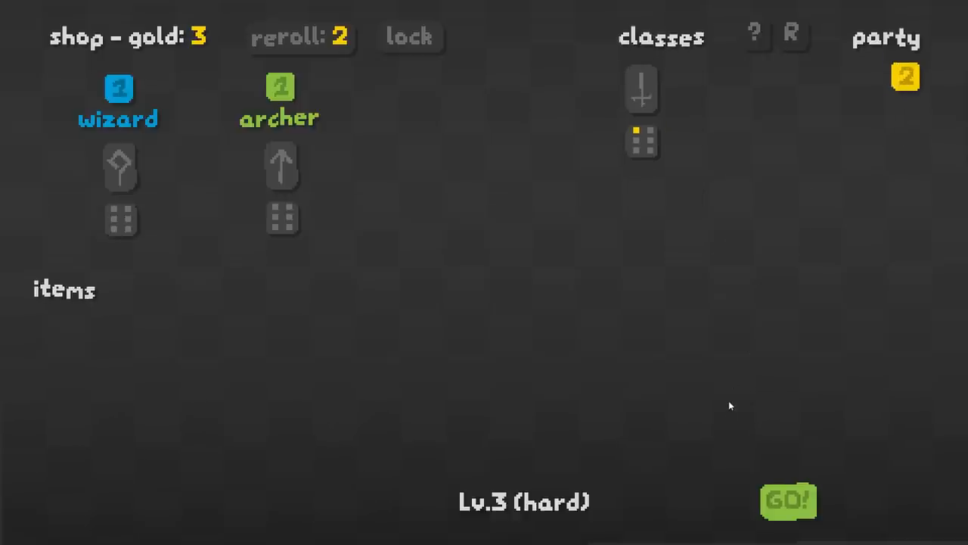
# Start the hard level 3 fight with only the level-2 swordsman
pyautogui.click(788, 501)
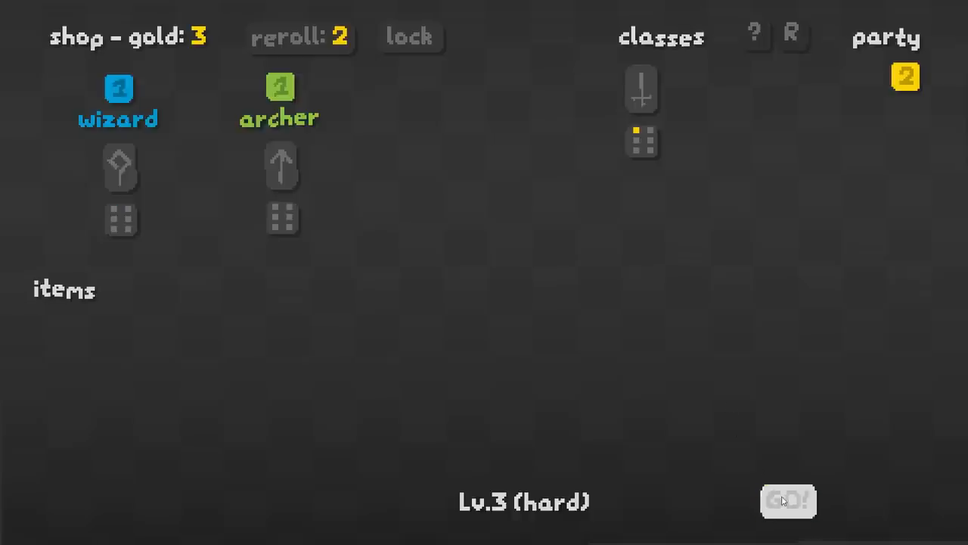
# Play through level 3, then buy the elementor at the level 4 shop
pyautogui.click(786, 500)
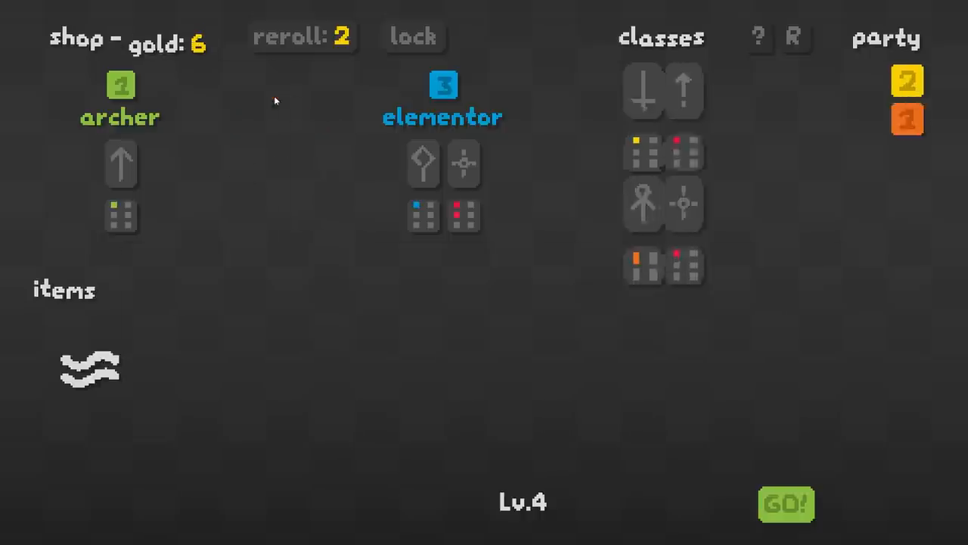
pyautogui.click(441, 98)
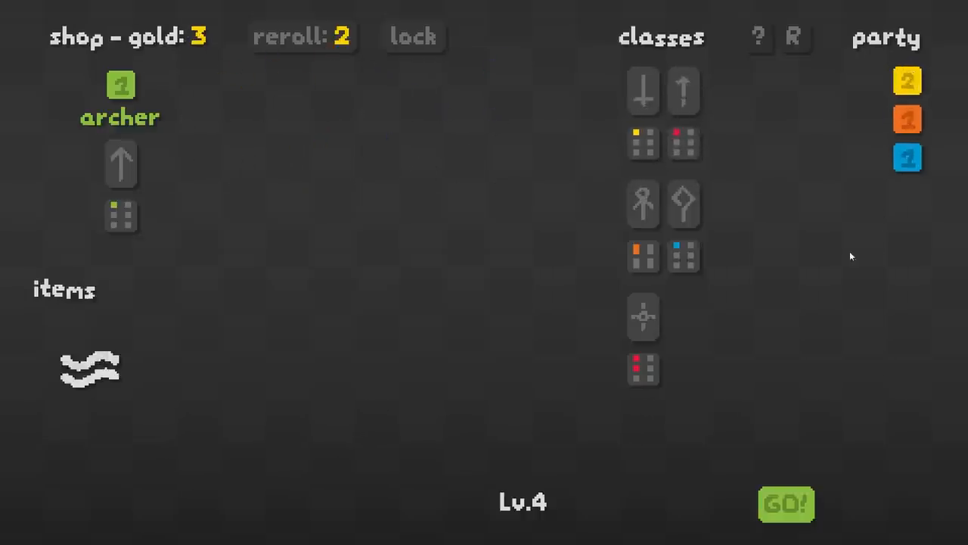
# Start the level 4 fight with the three-member party
pyautogui.click(785, 503)
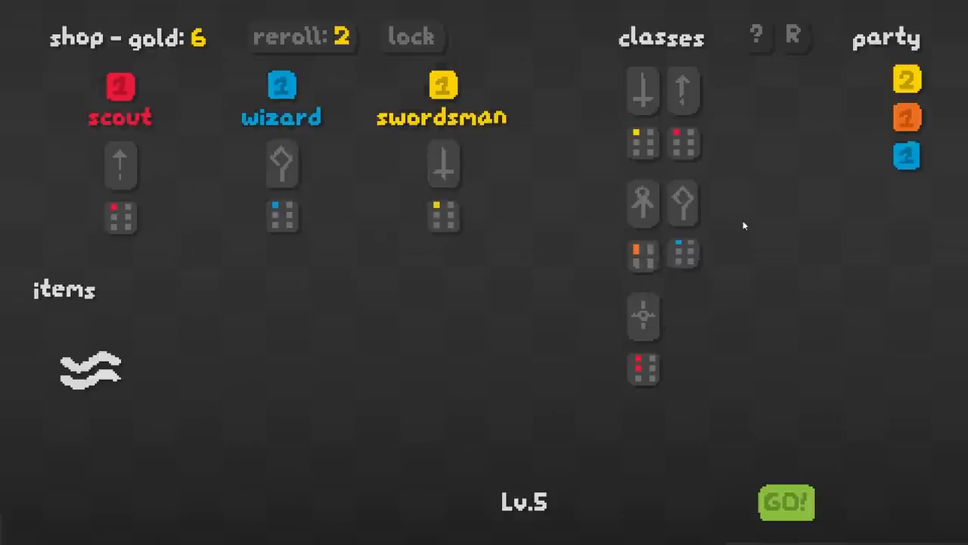
pyautogui.moveTo(641, 203)
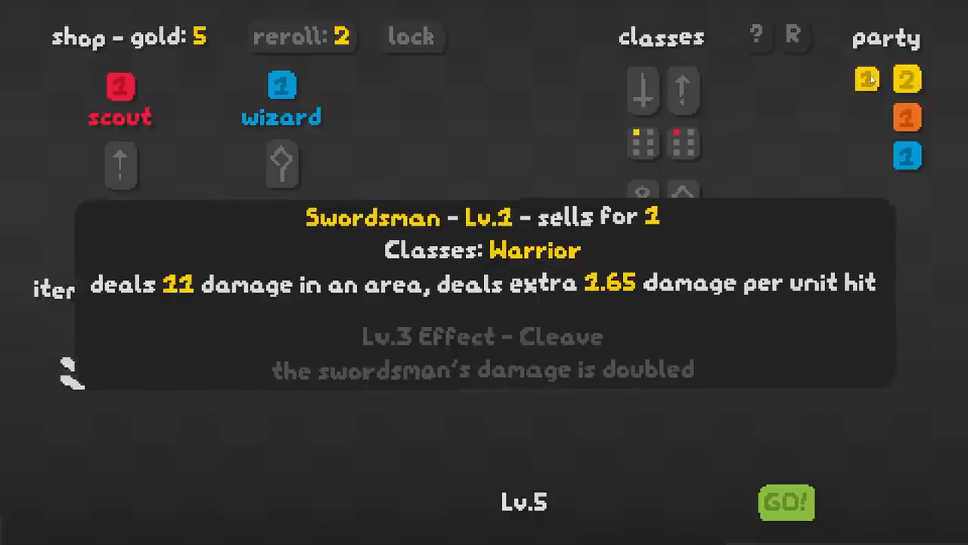
pyautogui.click(786, 502)
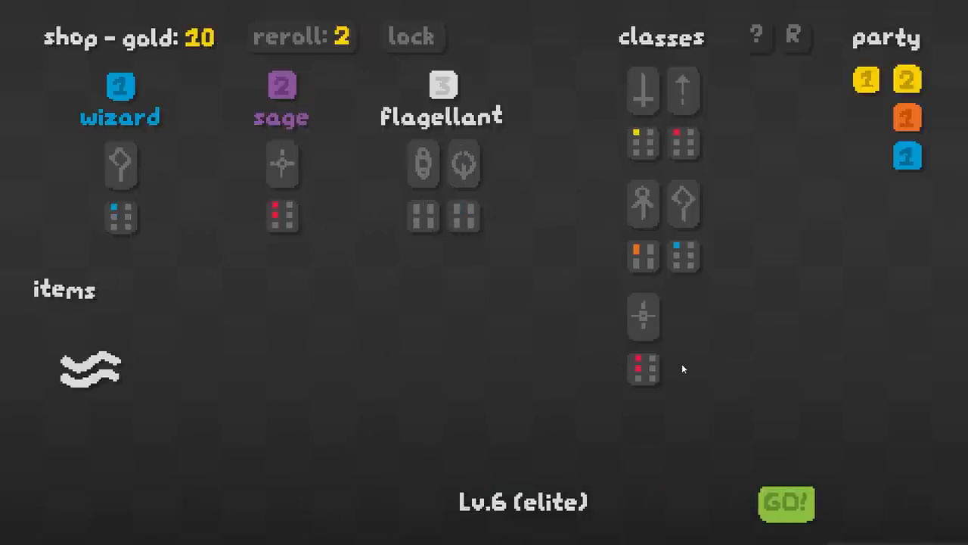
pyautogui.moveTo(281, 106)
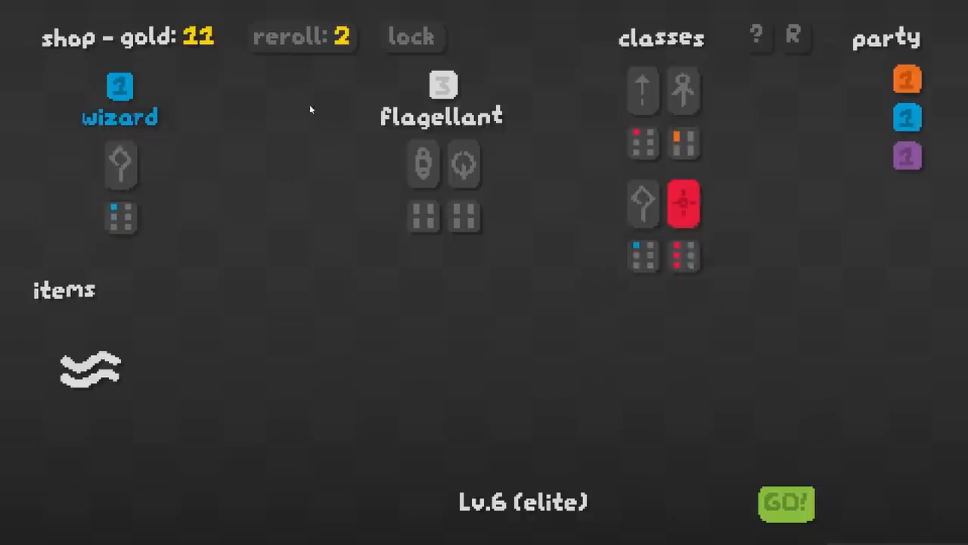
pyautogui.moveTo(684, 142)
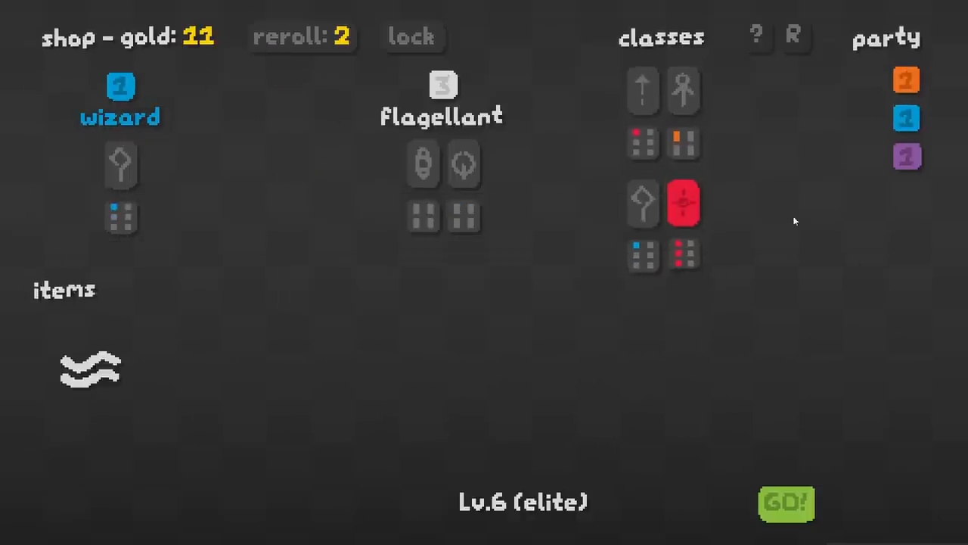
pyautogui.moveTo(442, 85)
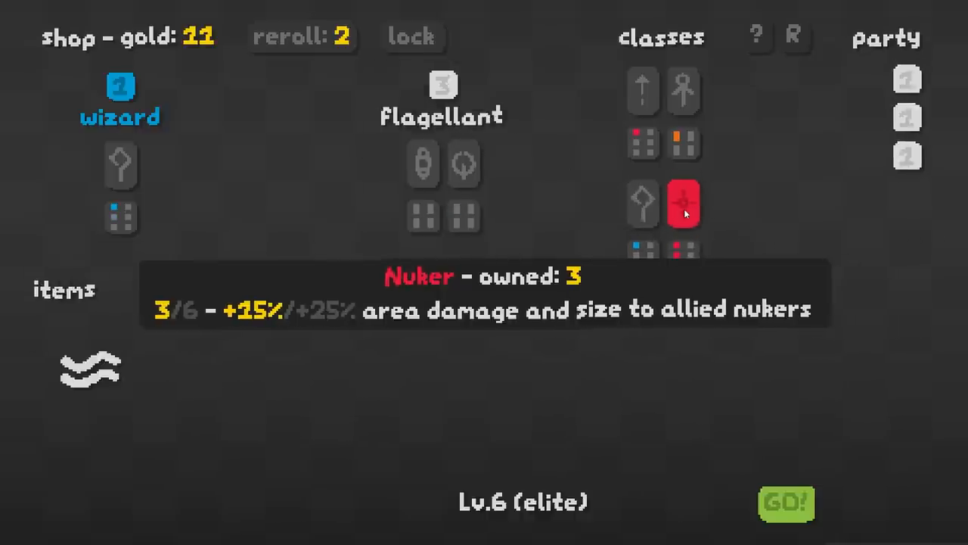
# Start the level 6 elite fight after reviewing the shop
pyautogui.click(785, 503)
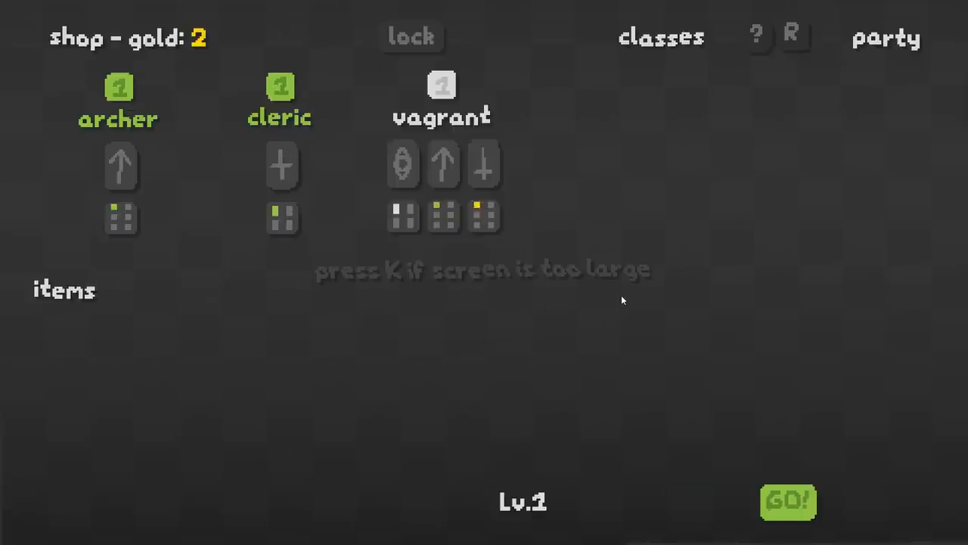
pyautogui.moveTo(442, 99)
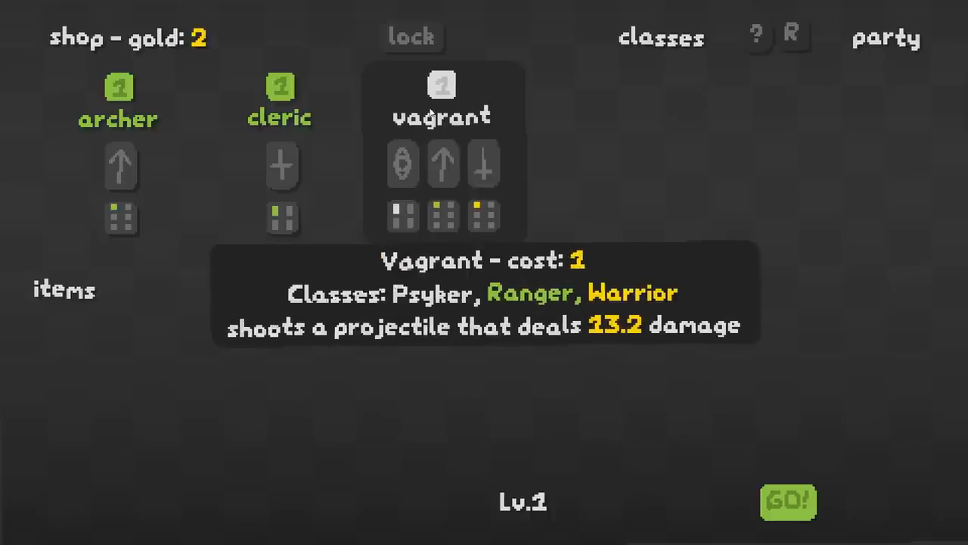
pyautogui.moveTo(437, 109)
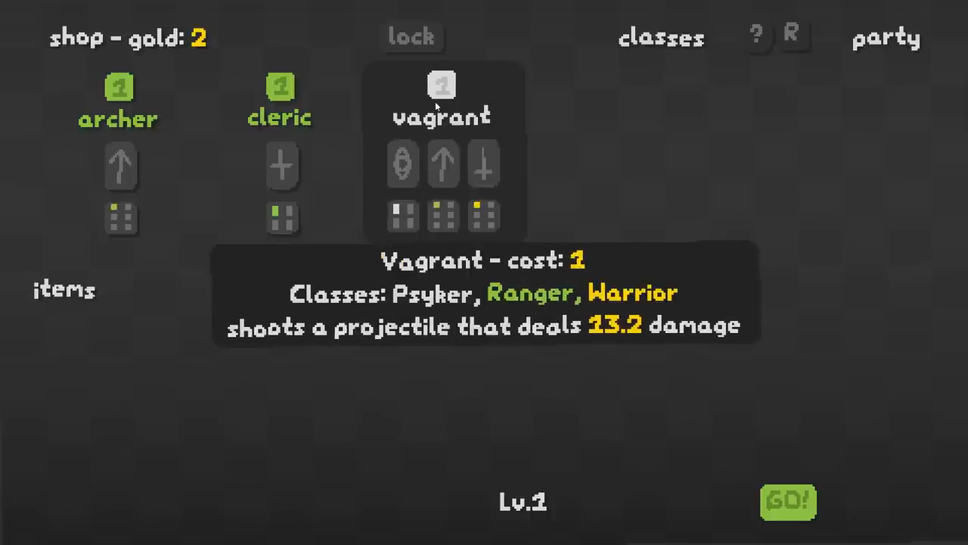
pyautogui.moveTo(445, 104)
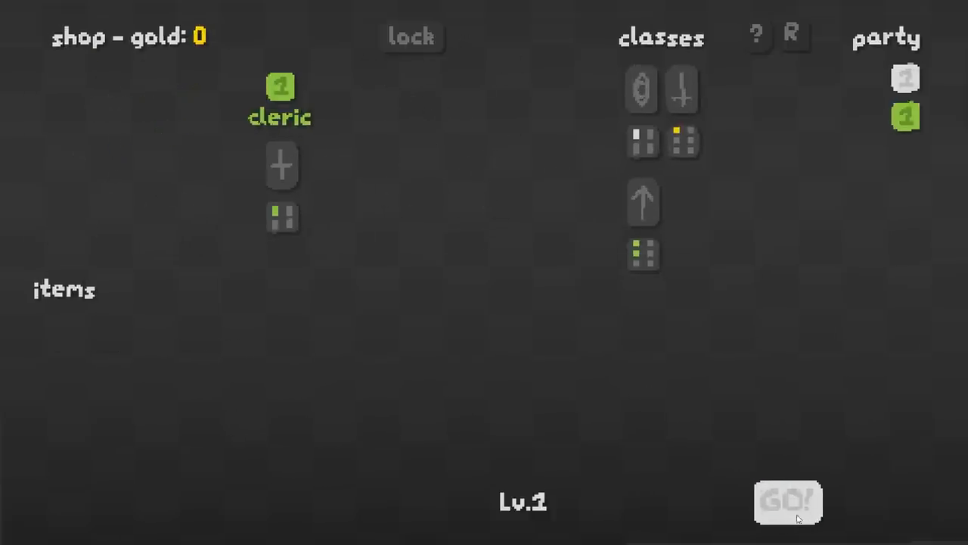
# Start the level 1 fight with the archer and vagrant party
pyautogui.click(786, 502)
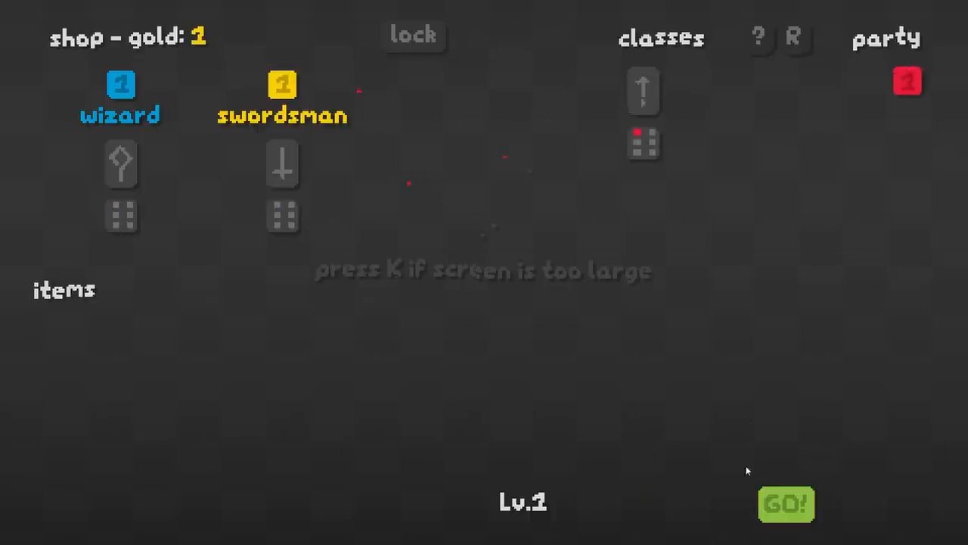
# Start level 1 and clear it with the three-unit party
pyautogui.click(785, 503)
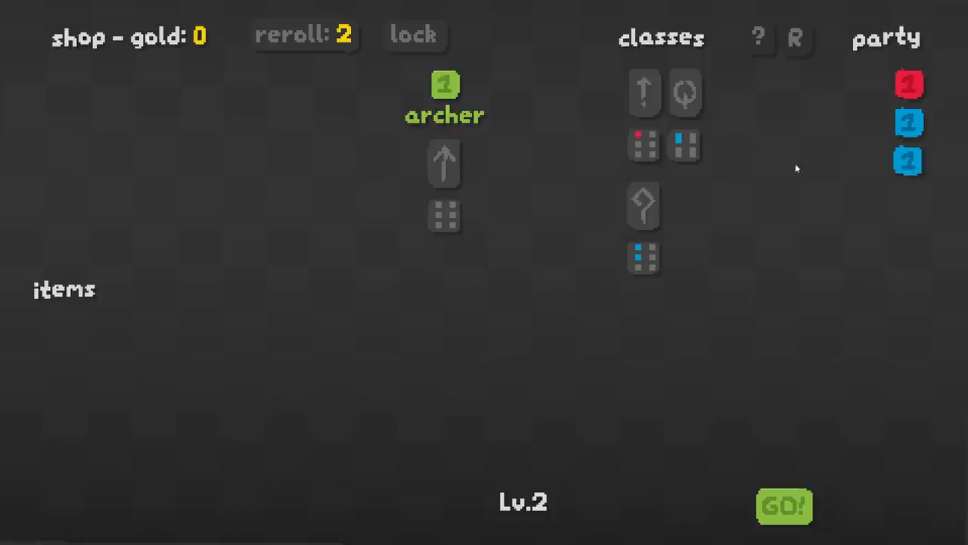
pyautogui.moveTo(908, 83)
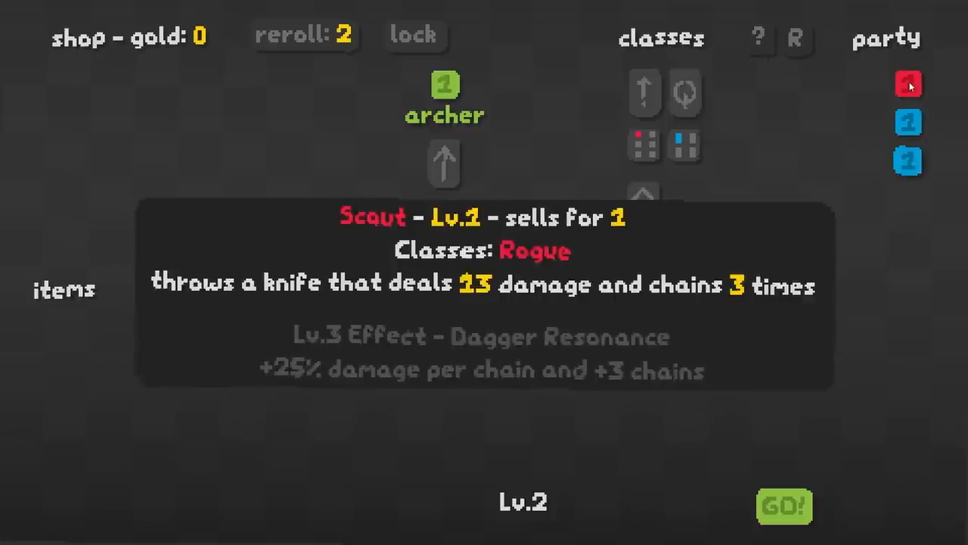
# Start the level 2 fight with the same three-unit party
pyautogui.click(783, 505)
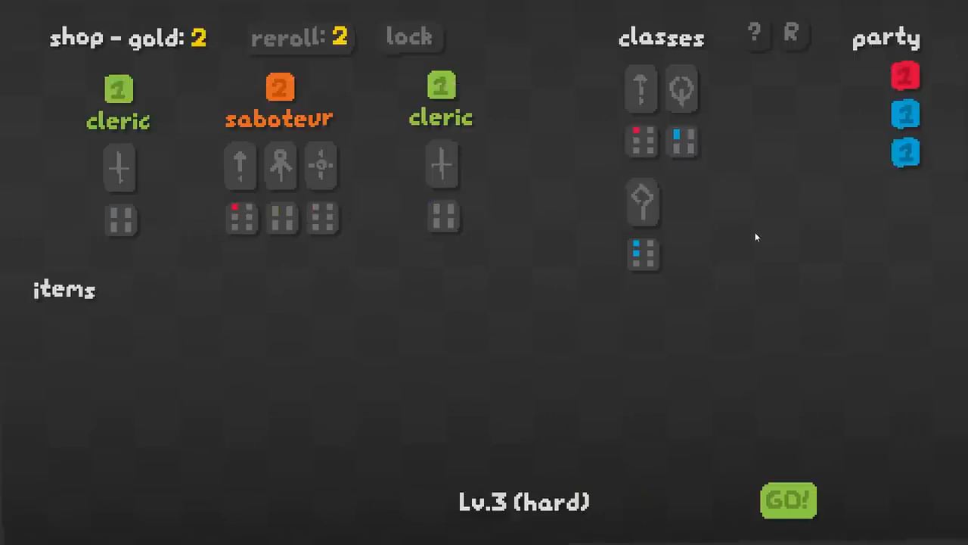
pyautogui.moveTo(269, 109)
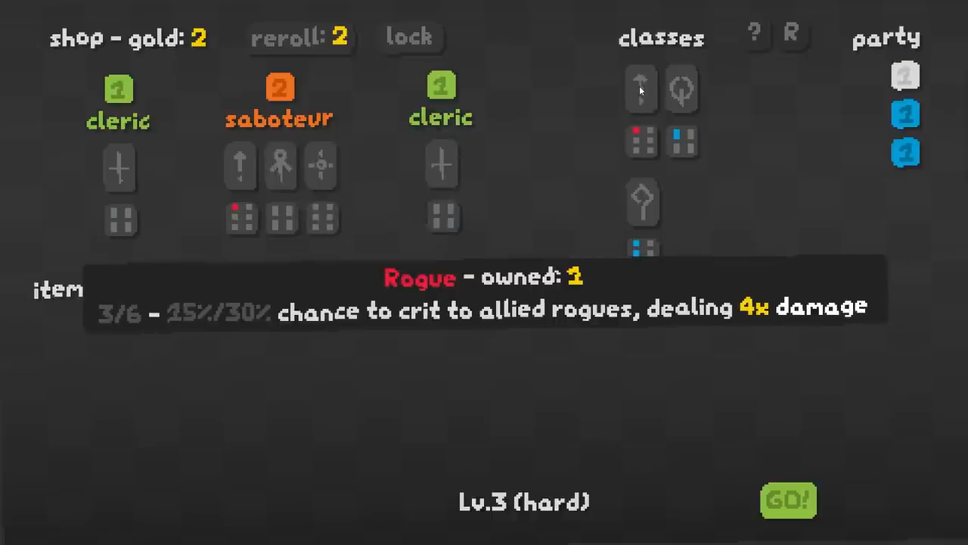
pyautogui.moveTo(681, 89)
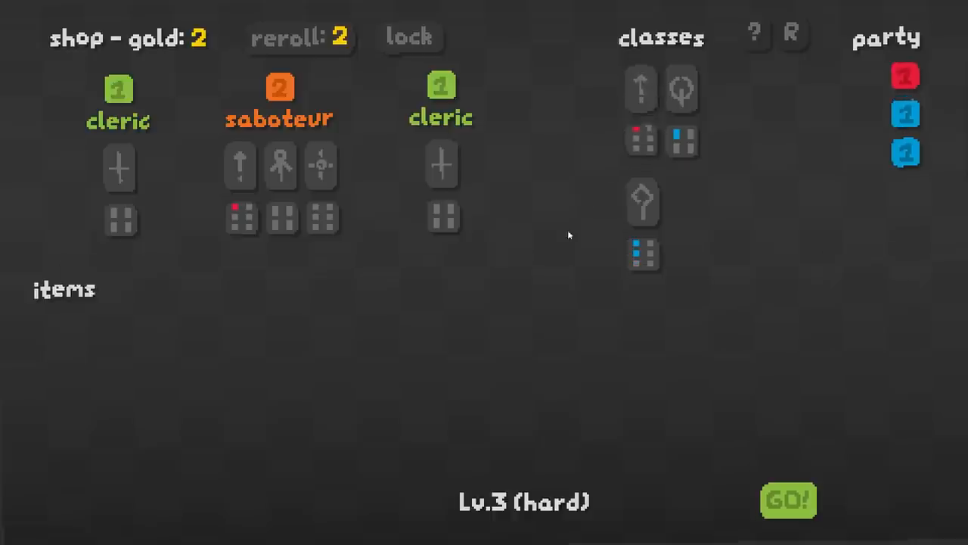
# Start the hard level 3 fight without buying anything
pyautogui.click(786, 499)
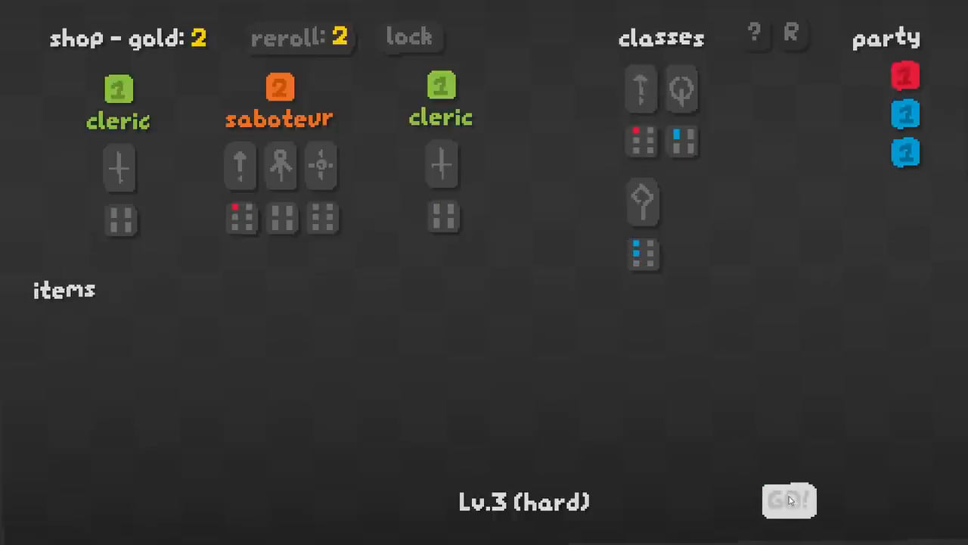
pyautogui.click(788, 501)
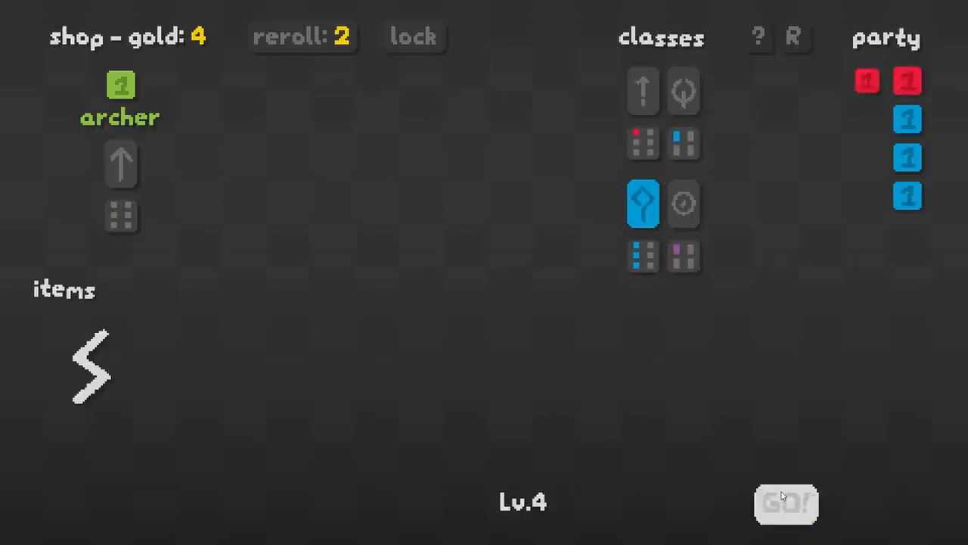
# Start the level 4 fight with the five-unit party
pyautogui.click(785, 504)
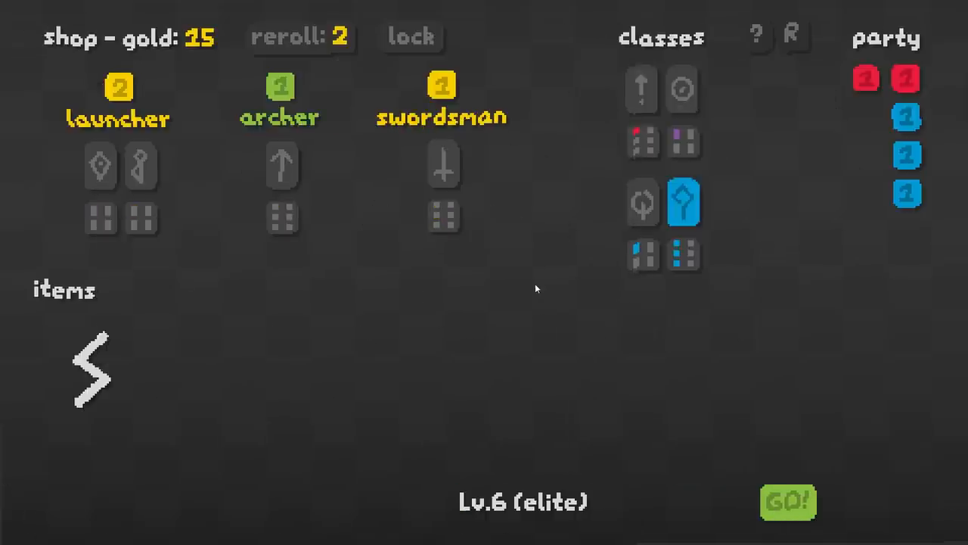
pyautogui.moveTo(118, 99)
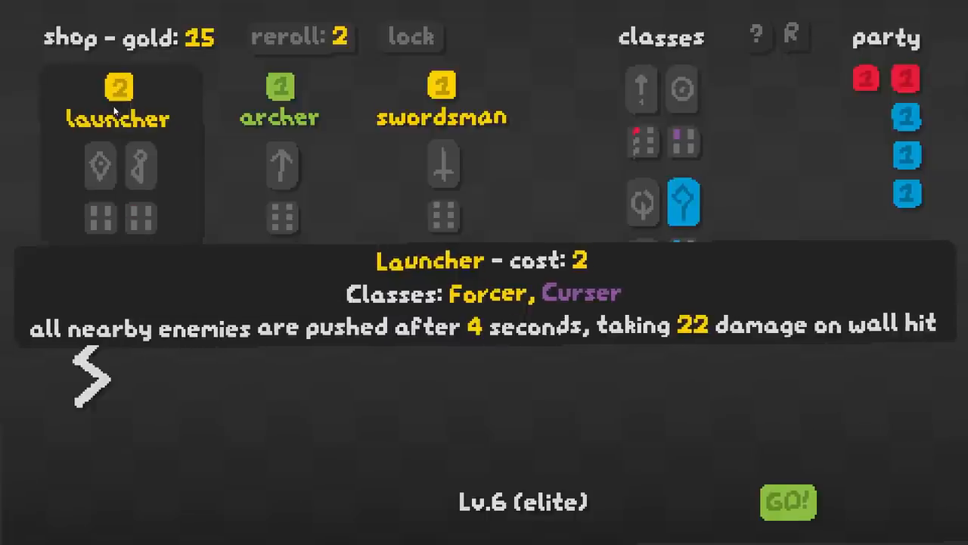
pyautogui.moveTo(683, 89)
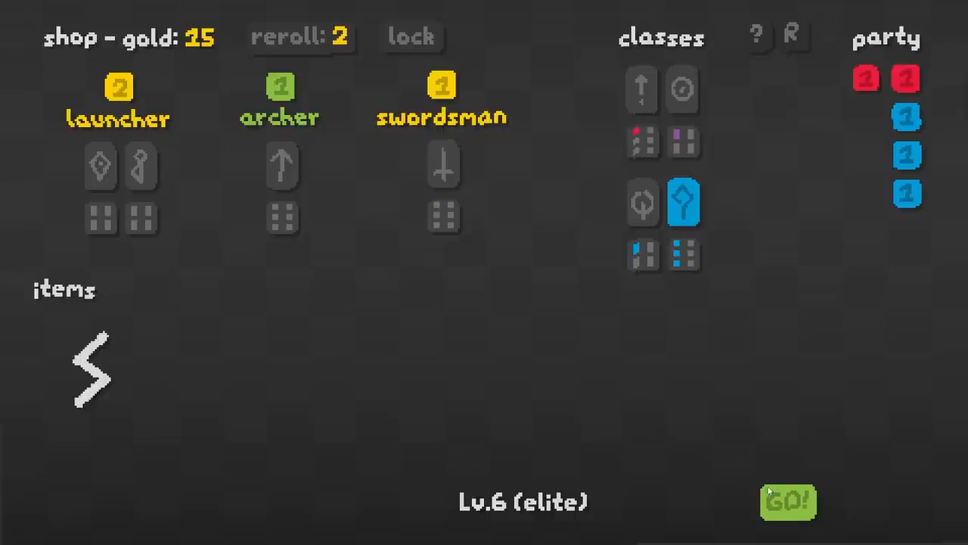
# Launch the level 6 elite battle with the current five-unit party
pyautogui.click(787, 502)
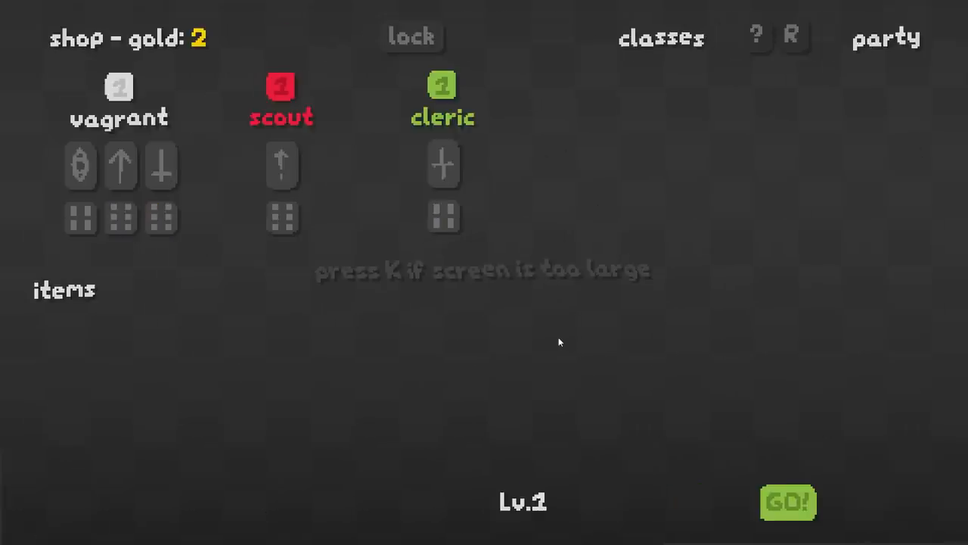
# Recruit the scout into the new run's empty party and launch level 1
pyautogui.click(282, 86)
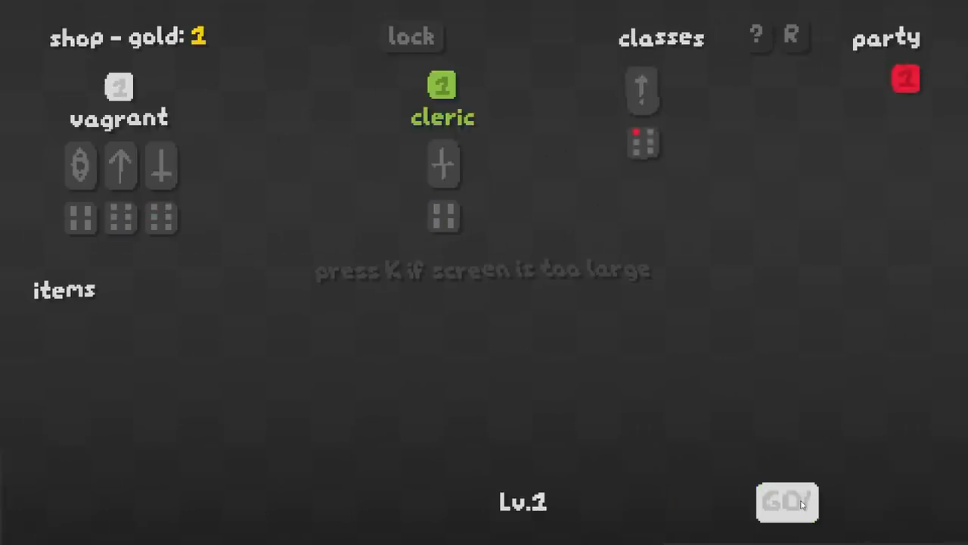
pyautogui.click(786, 502)
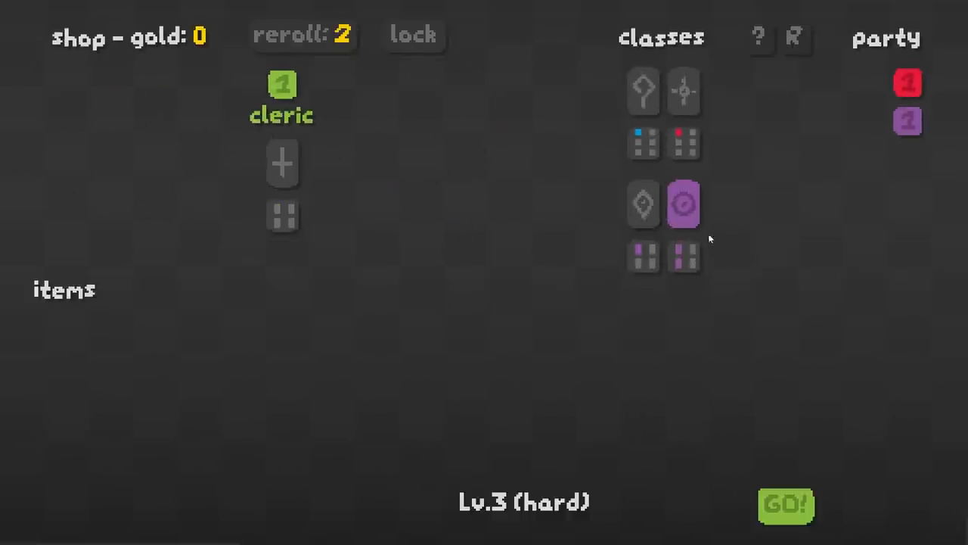
pyautogui.moveTo(642, 204)
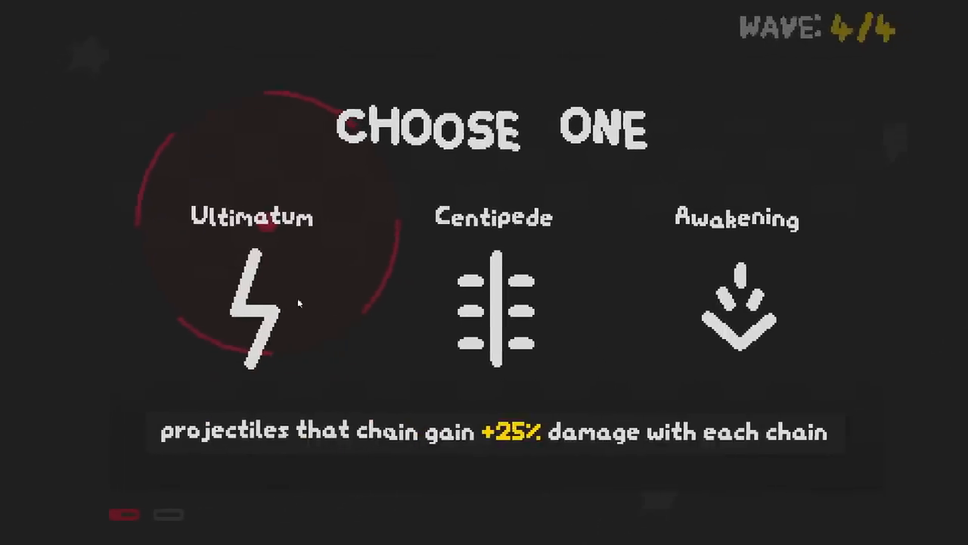
pyautogui.moveTo(726, 320)
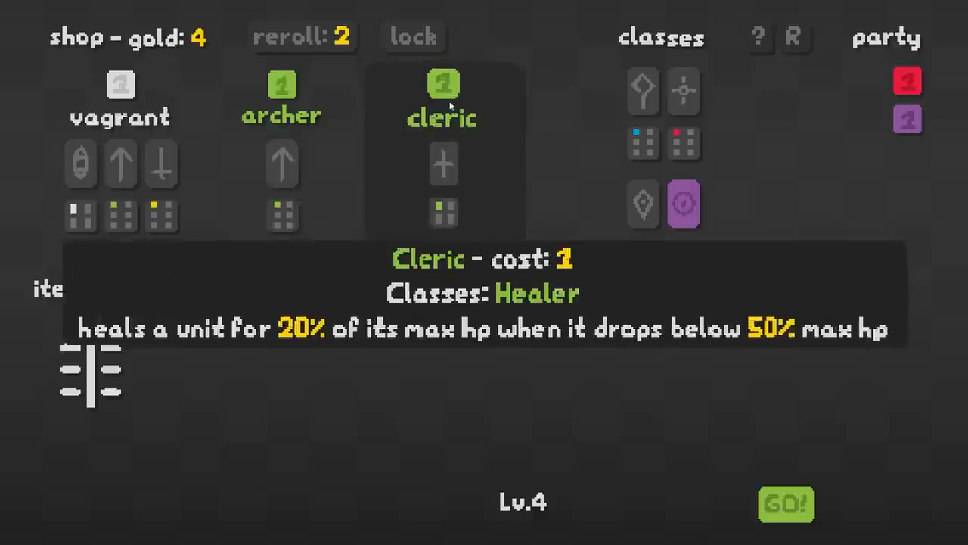
# Recruit the cleric healer from the level 4 shop and head into level 4
pyautogui.click(785, 504)
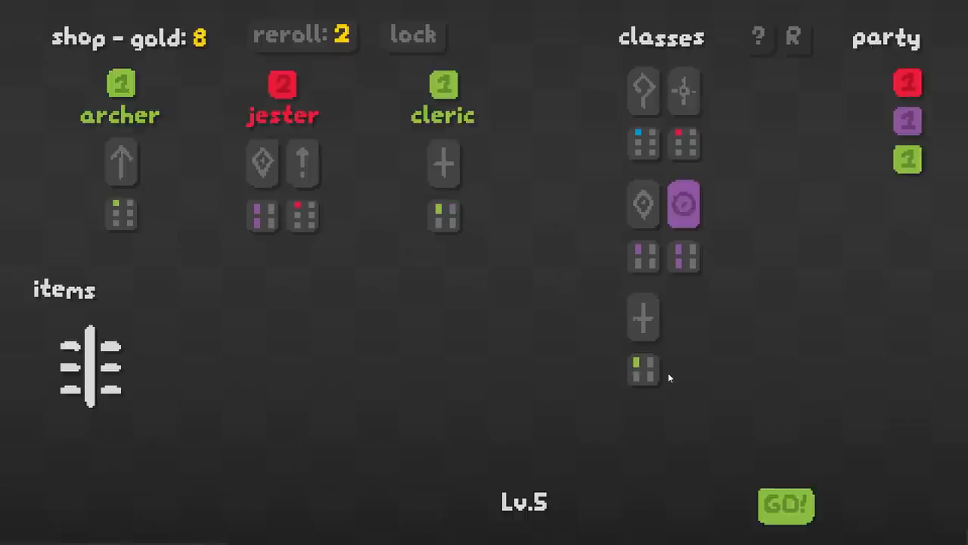
pyautogui.moveTo(283, 103)
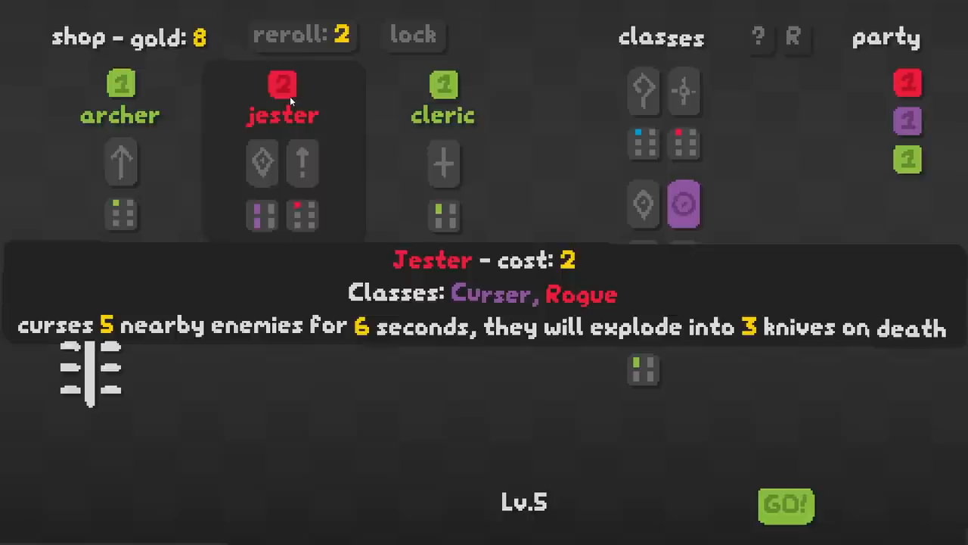
# Buy the jester from the level 5 shop and start the level 5 battle
pyautogui.click(282, 99)
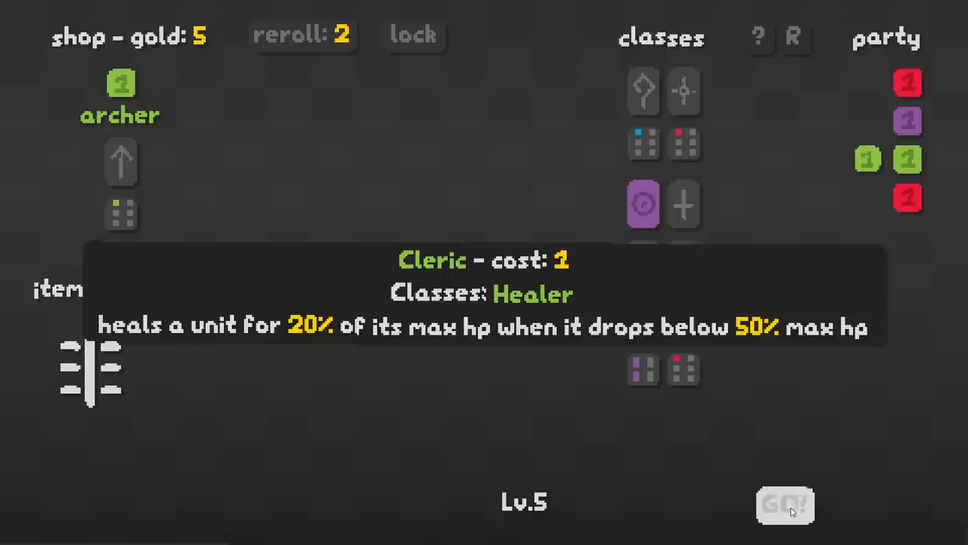
pyautogui.click(785, 506)
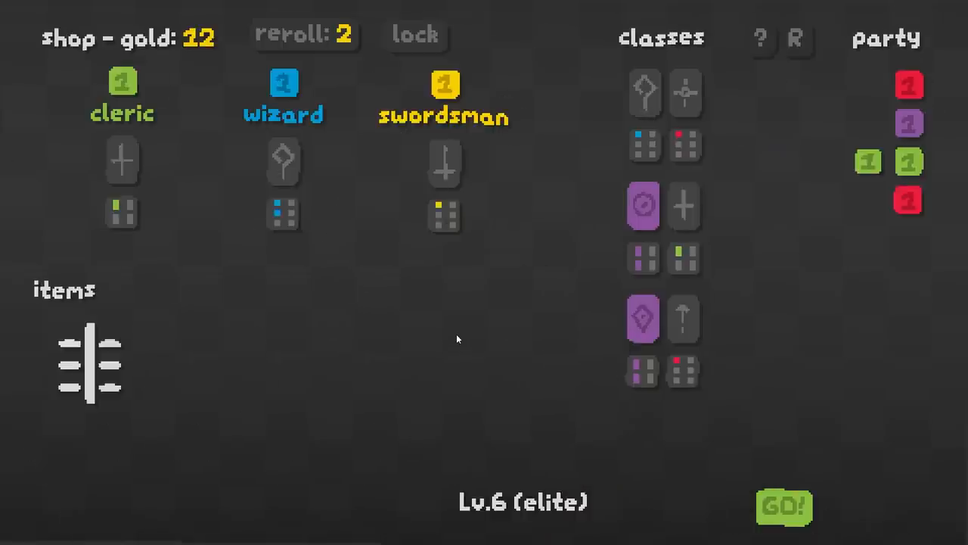
# Buy another cleric to raise the healer to level 2, then start the elite level 6 fight
pyautogui.click(121, 86)
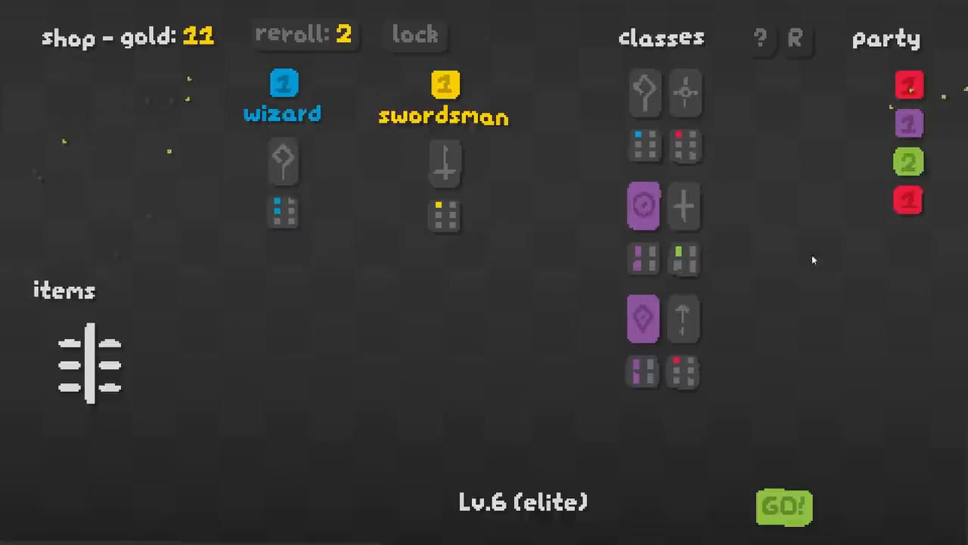
pyautogui.moveTo(907, 162)
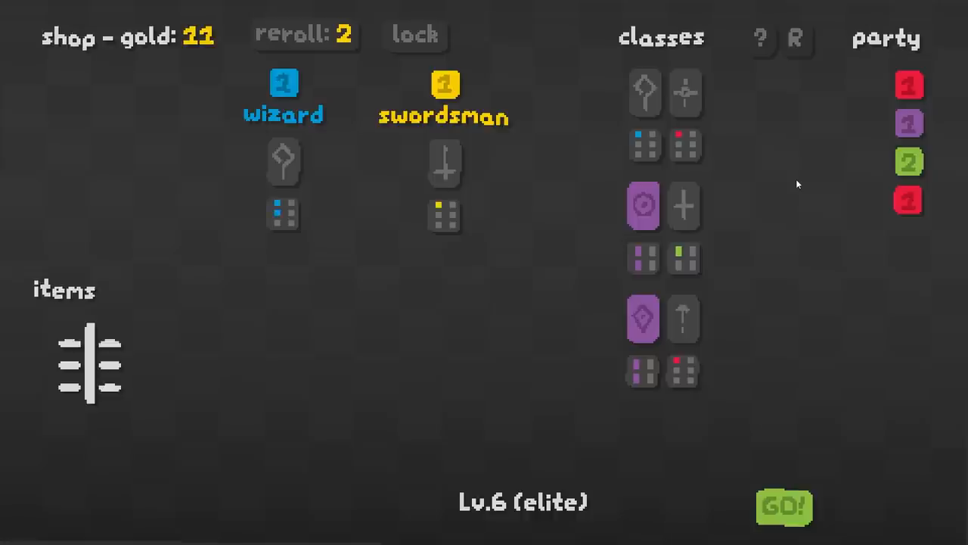
pyautogui.moveTo(612, 175)
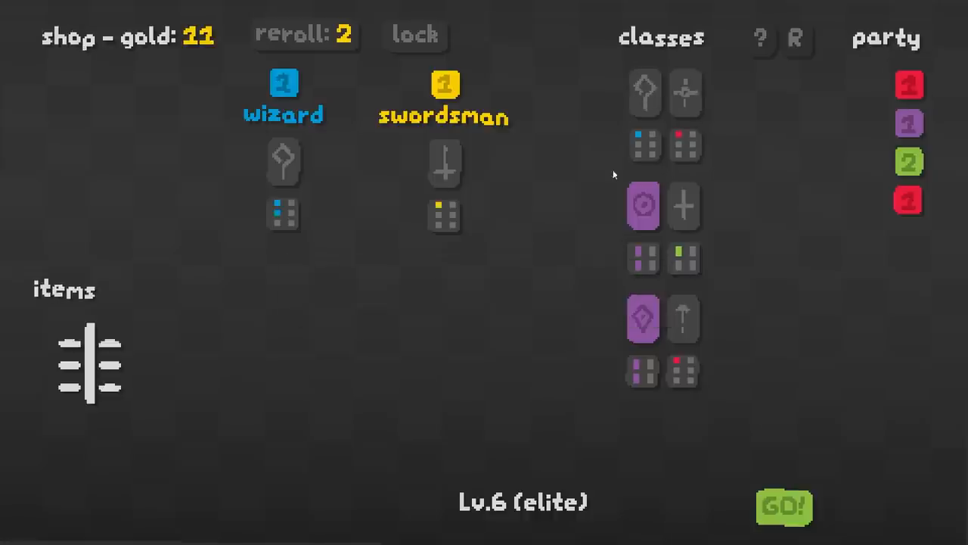
pyautogui.click(784, 507)
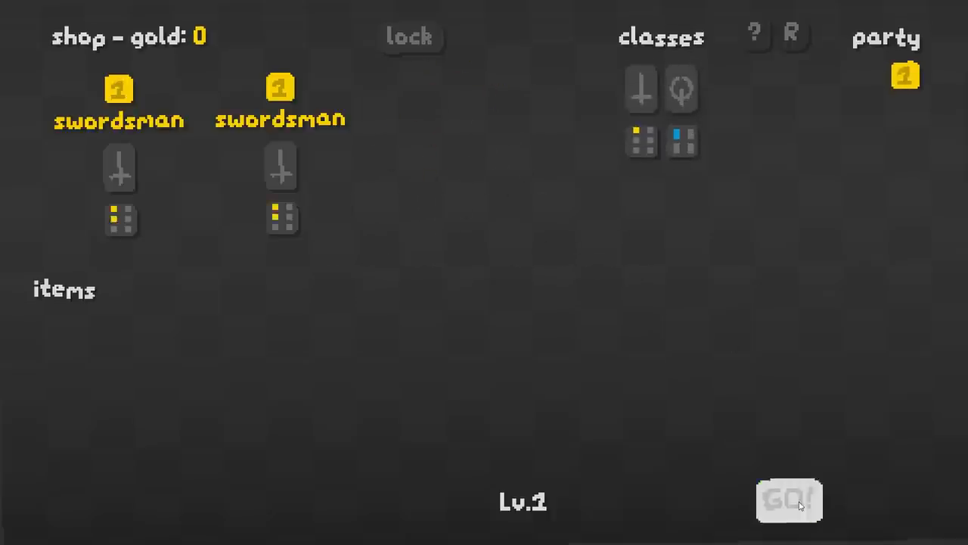
# Send the single-swordsman party into the level 1 battle with 0 gold left
pyautogui.click(790, 500)
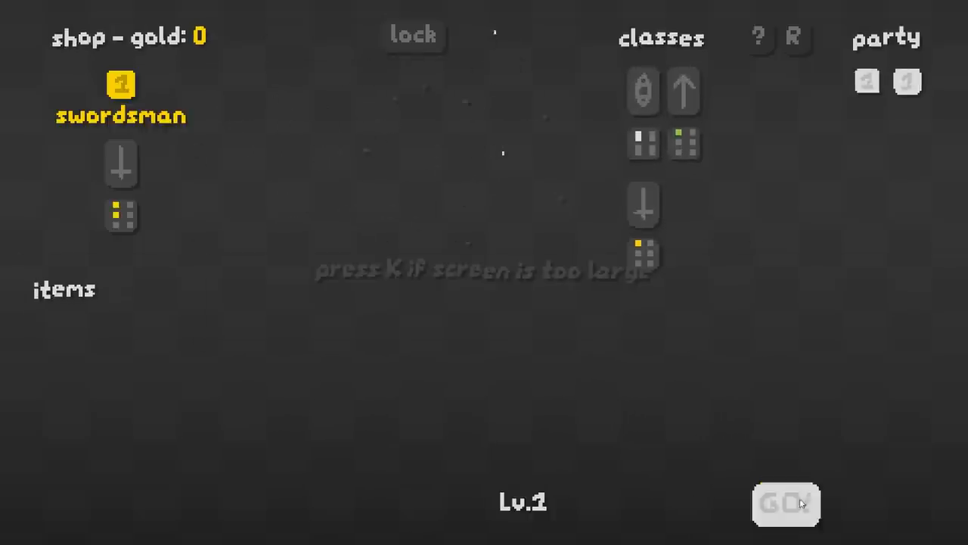
# Launch the next level 1 wave with the two-unit party
pyautogui.click(785, 504)
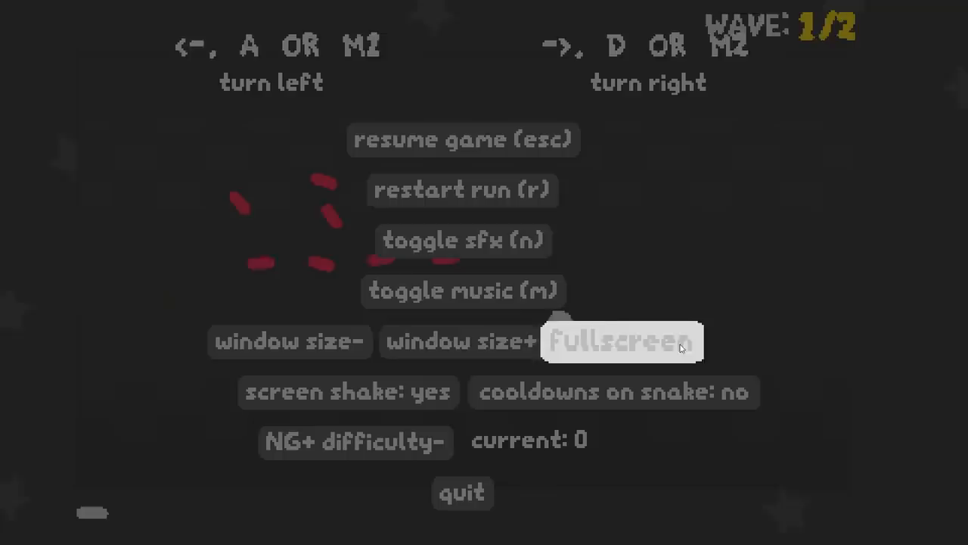
# Switch the game to fullscreen from the pause menu before resuming wave 1/2
pyautogui.click(463, 191)
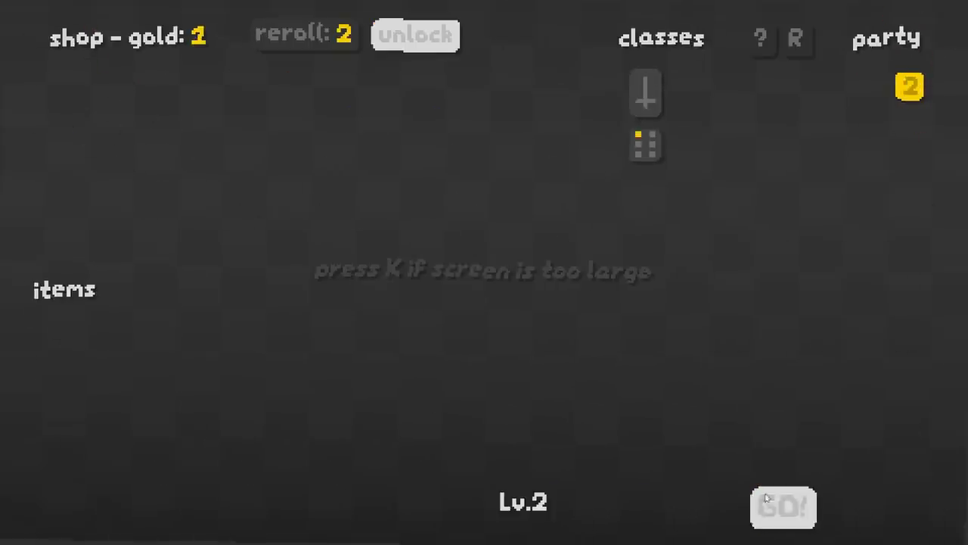
# Start the level 2 fight with the level-2 swordsman
pyautogui.click(783, 508)
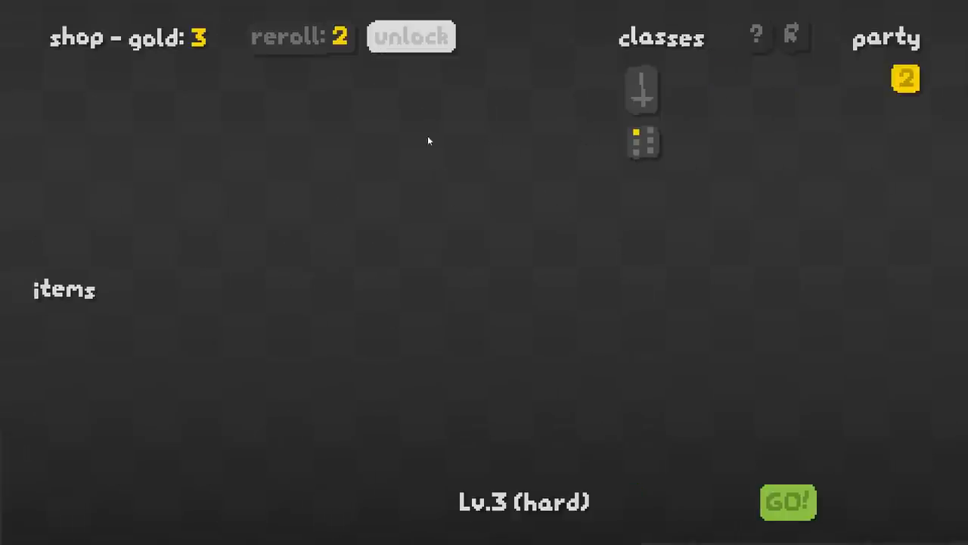
# Start the level 3 hard fight with 3 gold and the level-2 swordsman
pyautogui.click(412, 36)
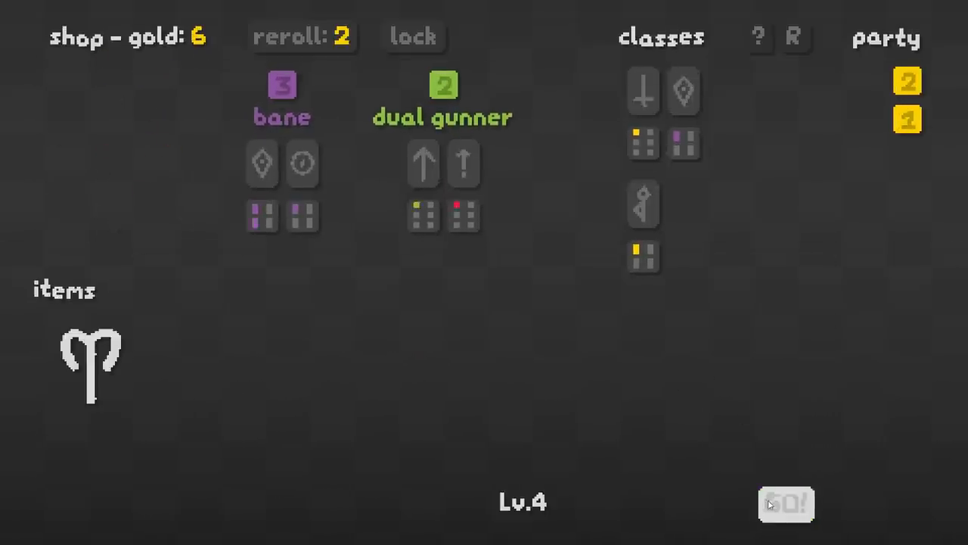
# Start the level 4 fight from the shop and survive until the level 5 shop appears
pyautogui.click(785, 504)
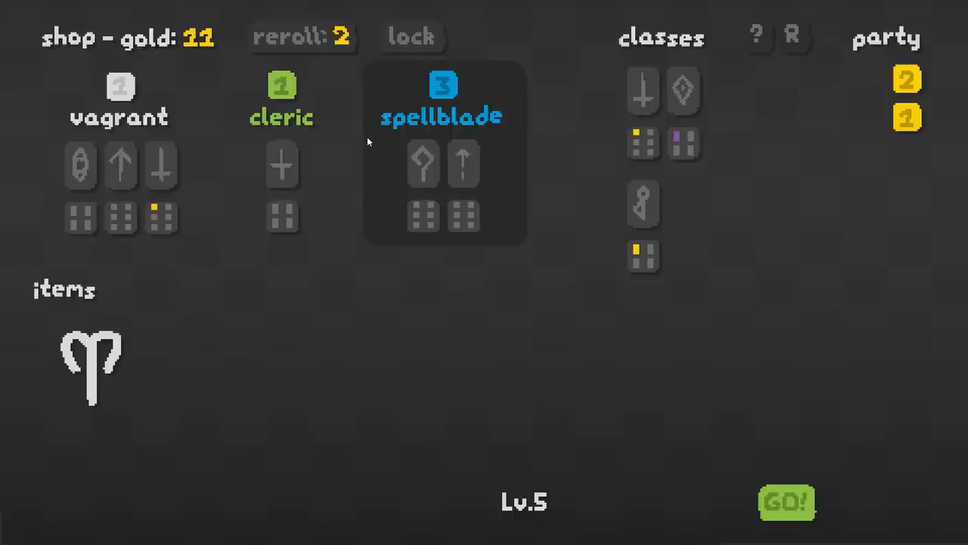
pyautogui.moveTo(420, 135)
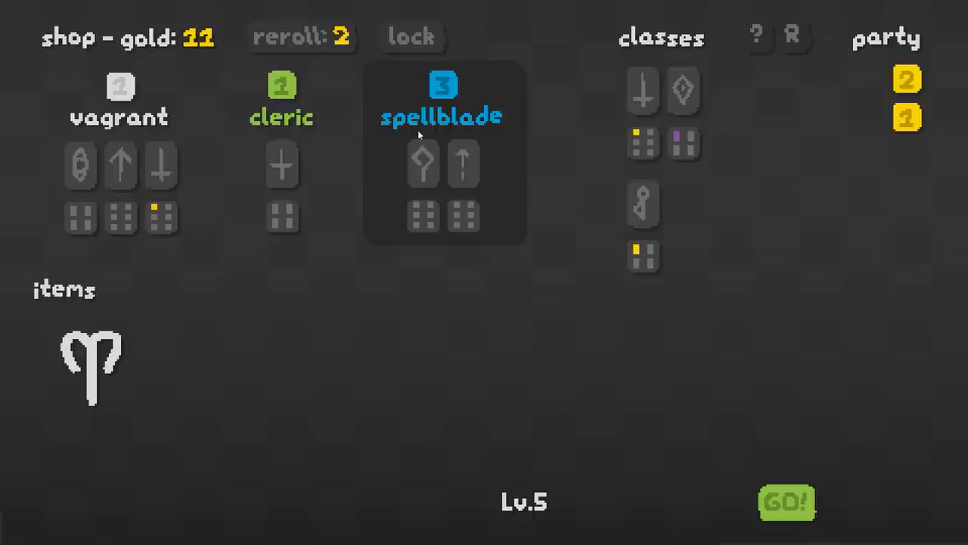
pyautogui.moveTo(442, 94)
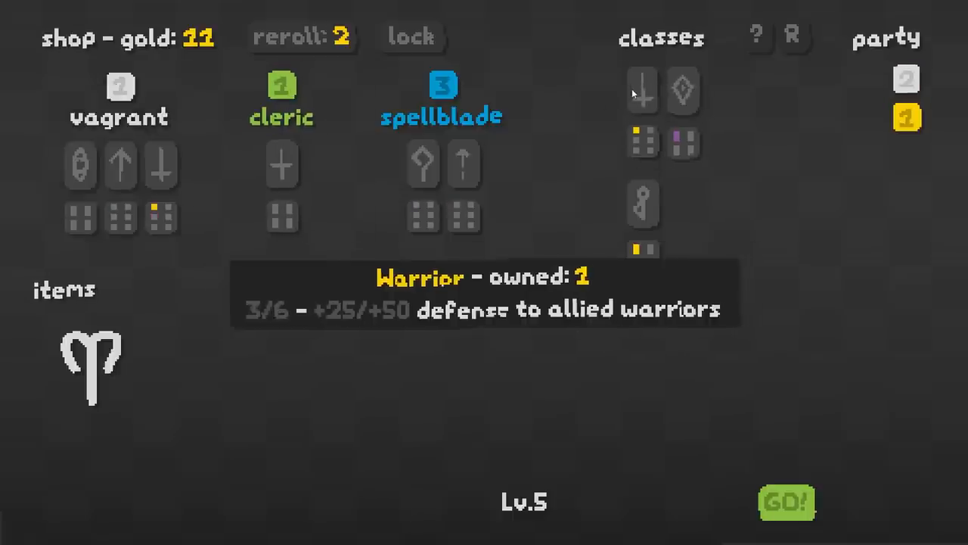
# Buy the vagrant for the party and start the level 5 fight
pyautogui.click(118, 86)
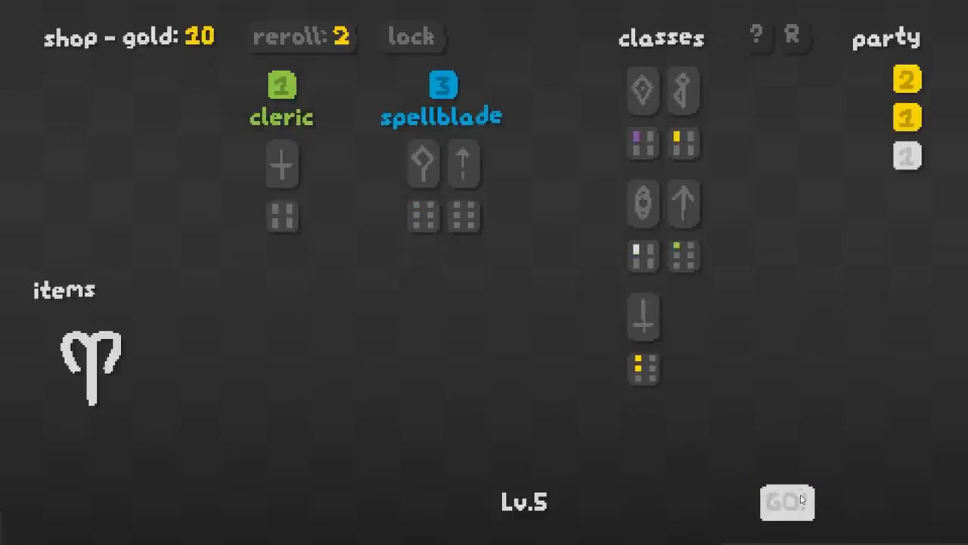
pyautogui.click(787, 503)
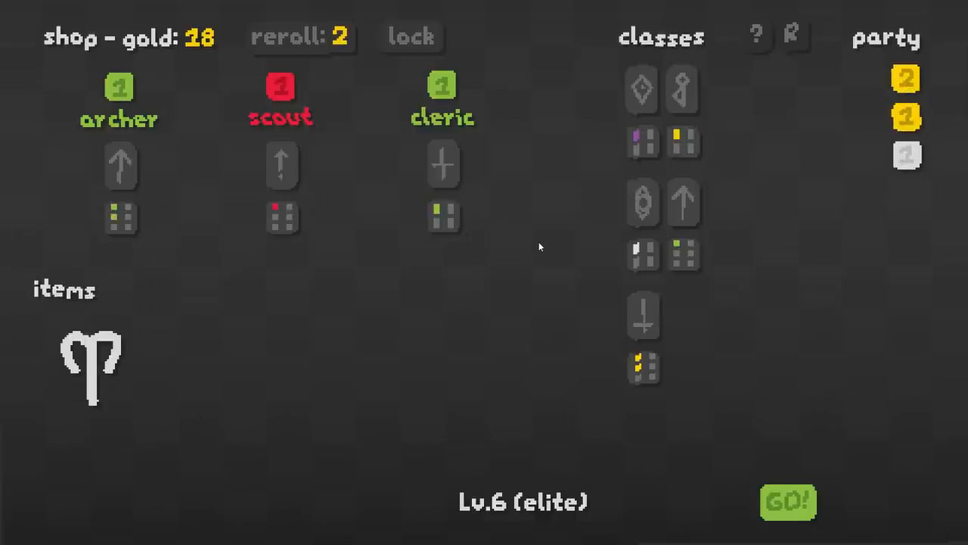
pyautogui.moveTo(360, 269)
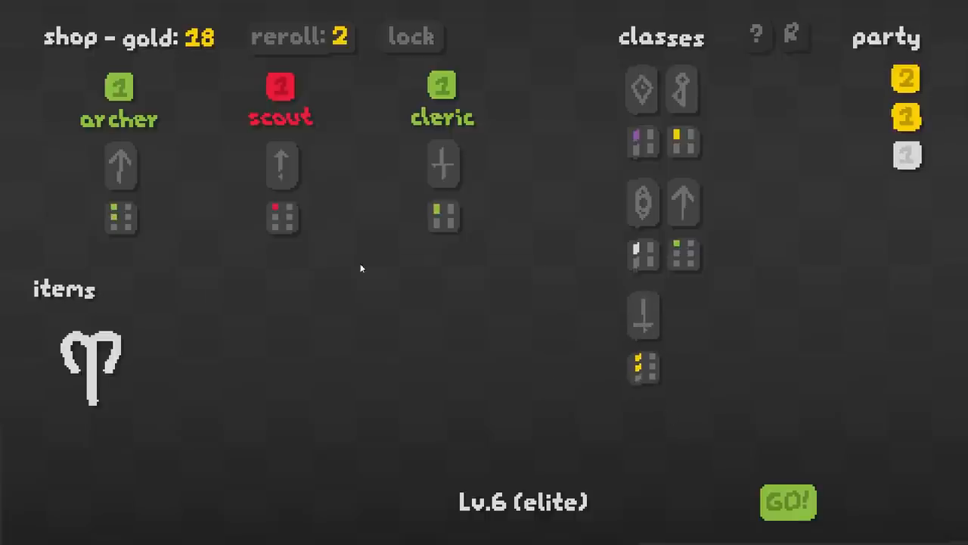
pyautogui.moveTo(281, 90)
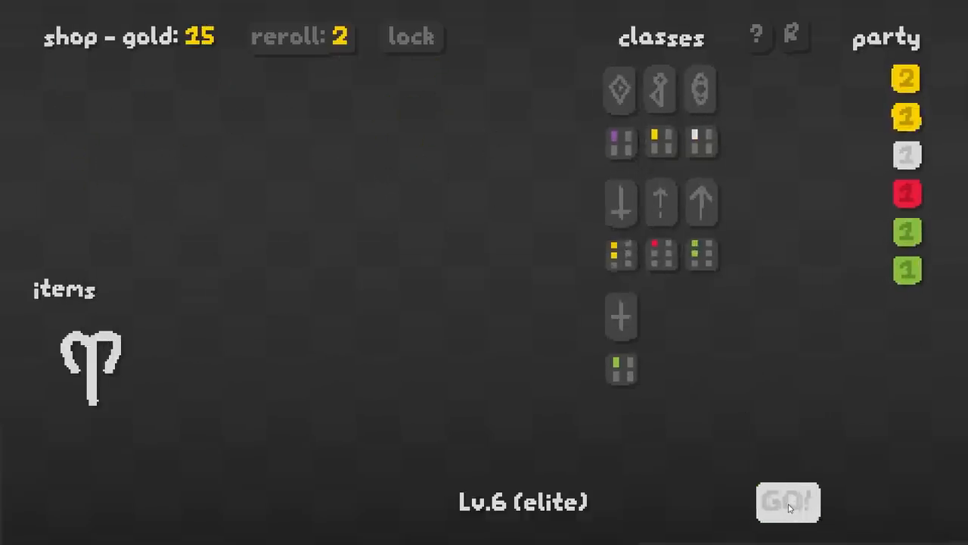
# Start the elite level 6 fight with the six-unit party
pyautogui.click(786, 502)
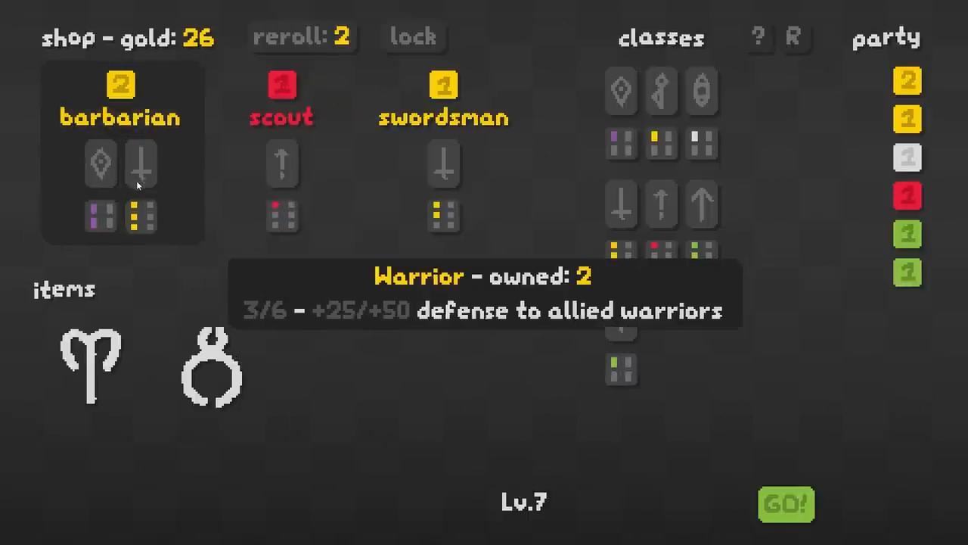
pyautogui.moveTo(905, 303)
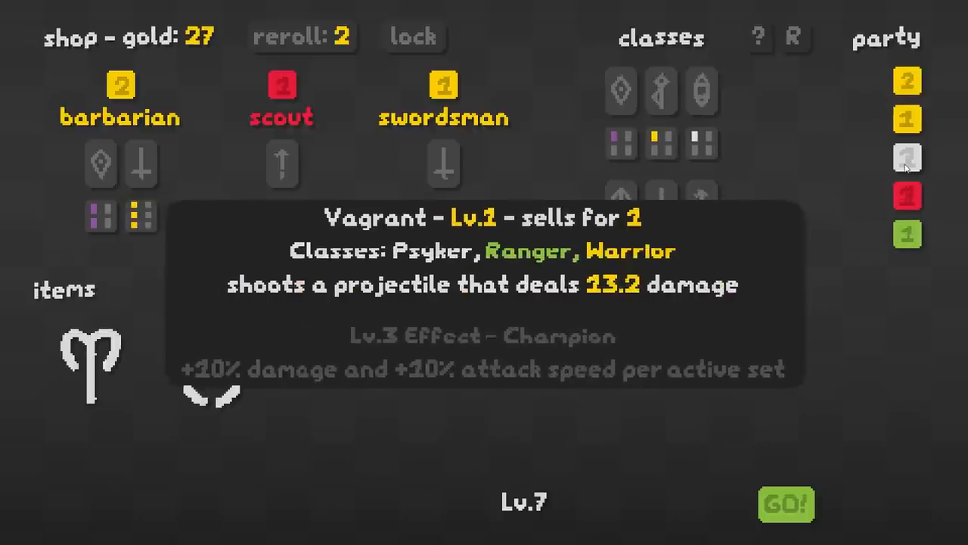
pyautogui.moveTo(906, 127)
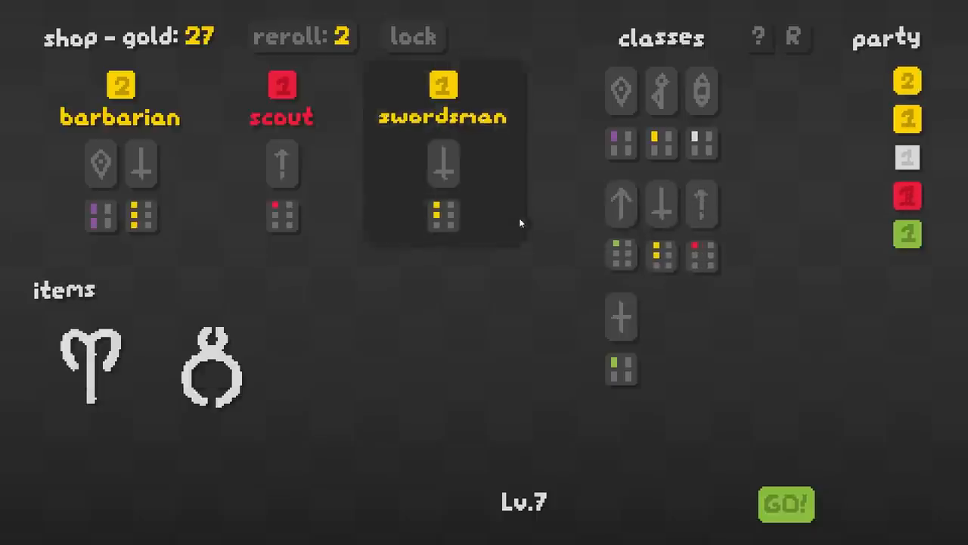
# Buy the swordsman from the level 7 shop
pyautogui.click(118, 98)
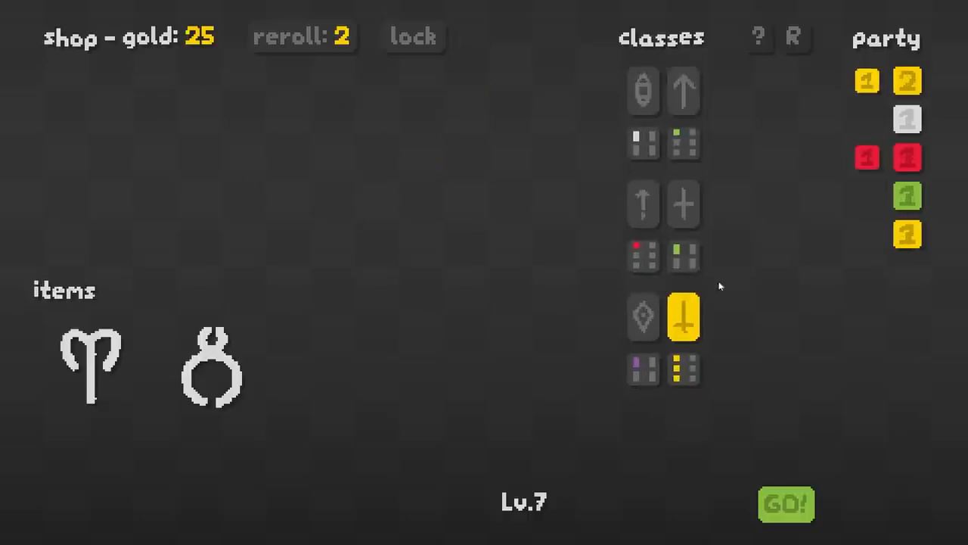
pyautogui.moveTo(908, 233)
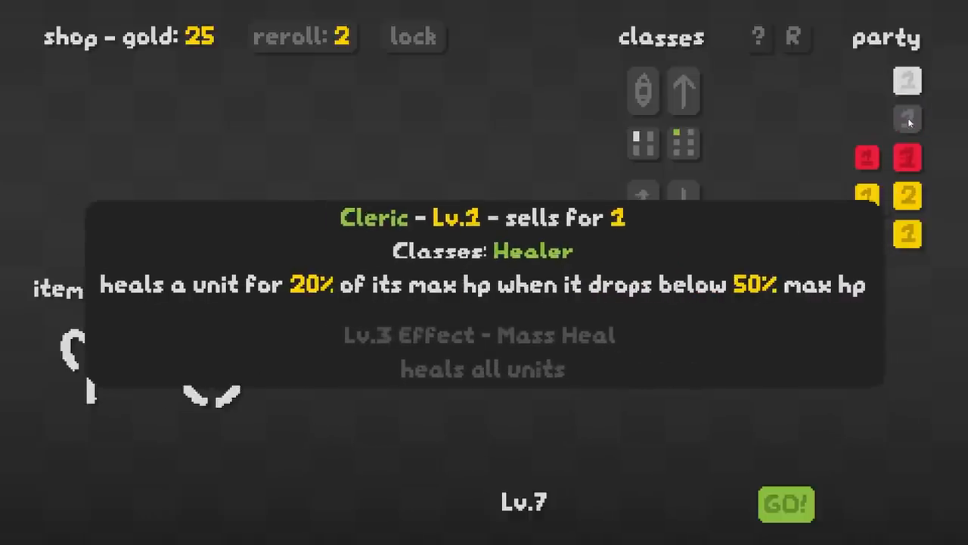
pyautogui.click(785, 504)
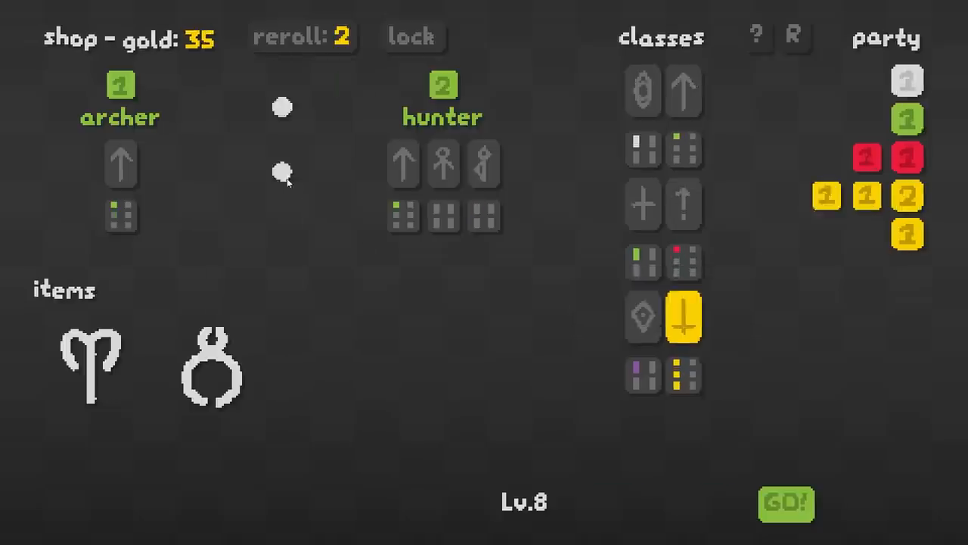
pyautogui.moveTo(442, 99)
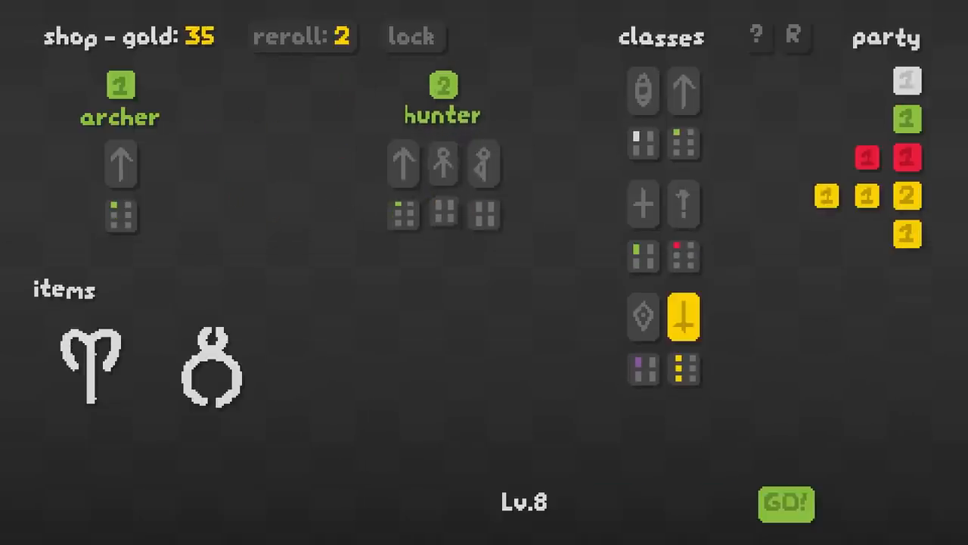
# Reroll the level 8 shop's units and start the next round
pyautogui.click(302, 36)
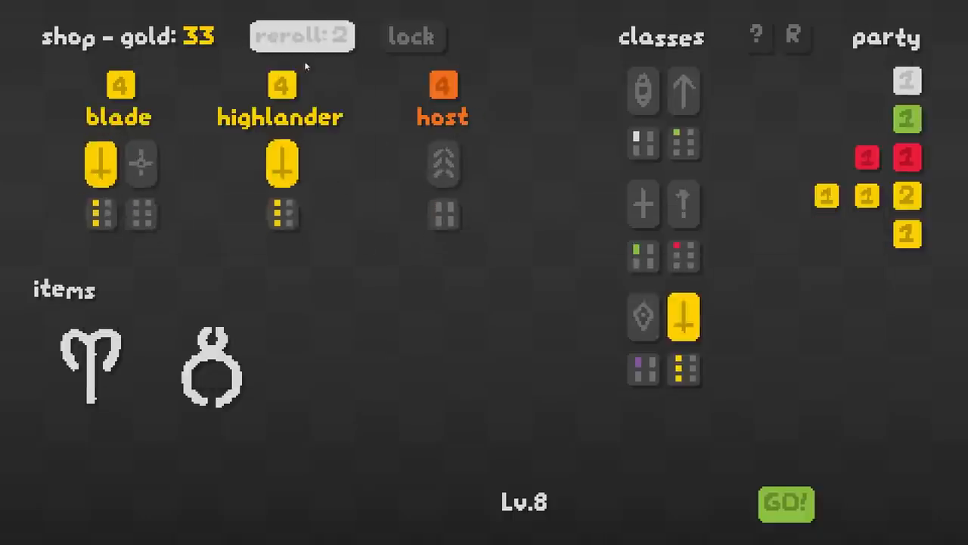
pyautogui.moveTo(442, 98)
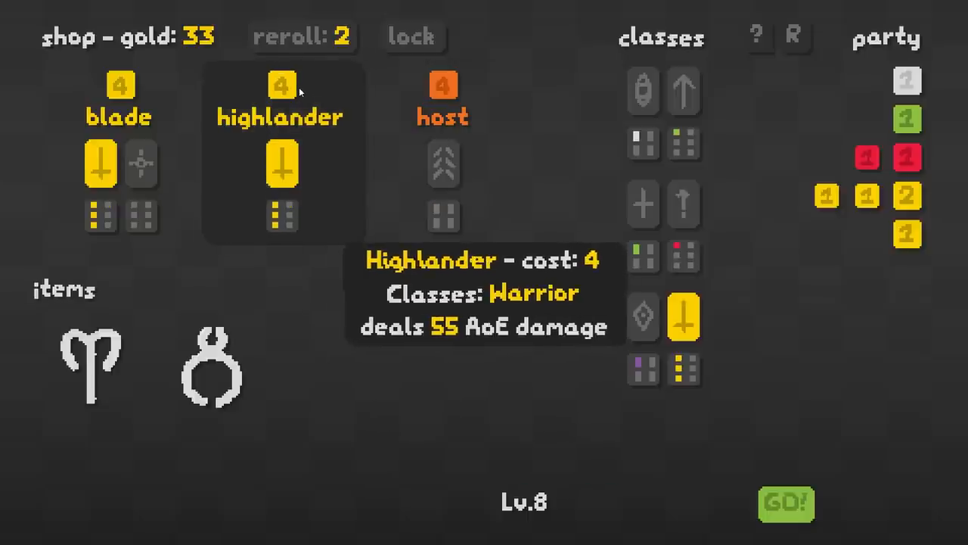
pyautogui.moveTo(118, 99)
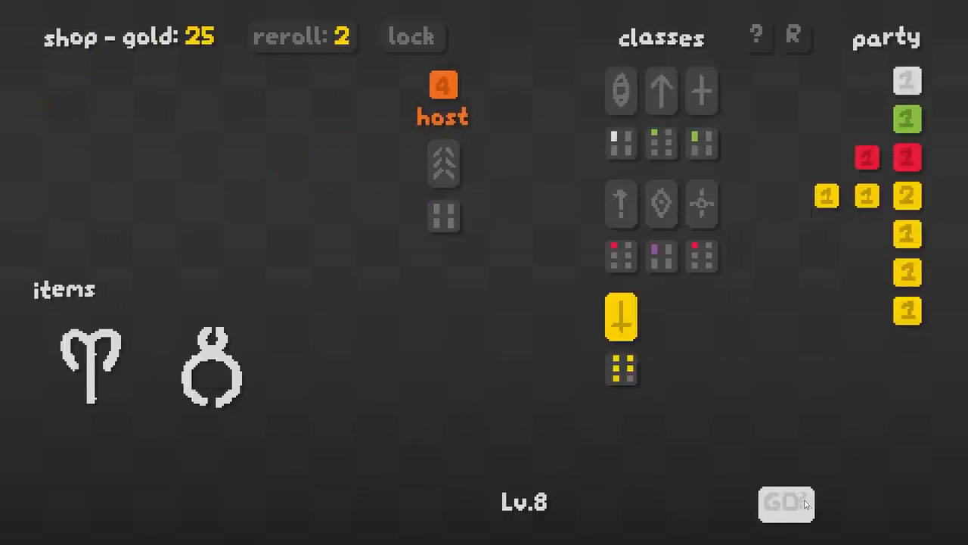
pyautogui.click(786, 502)
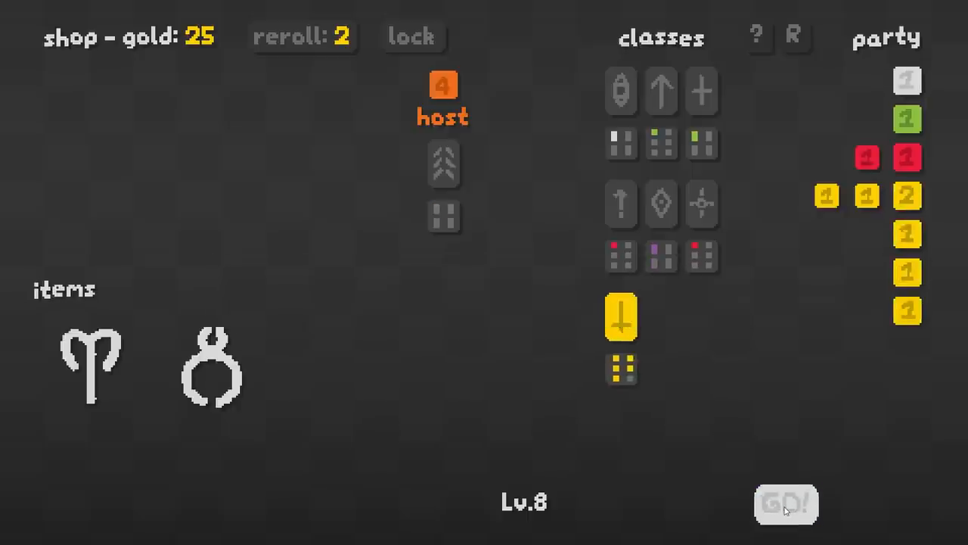
pyautogui.click(785, 504)
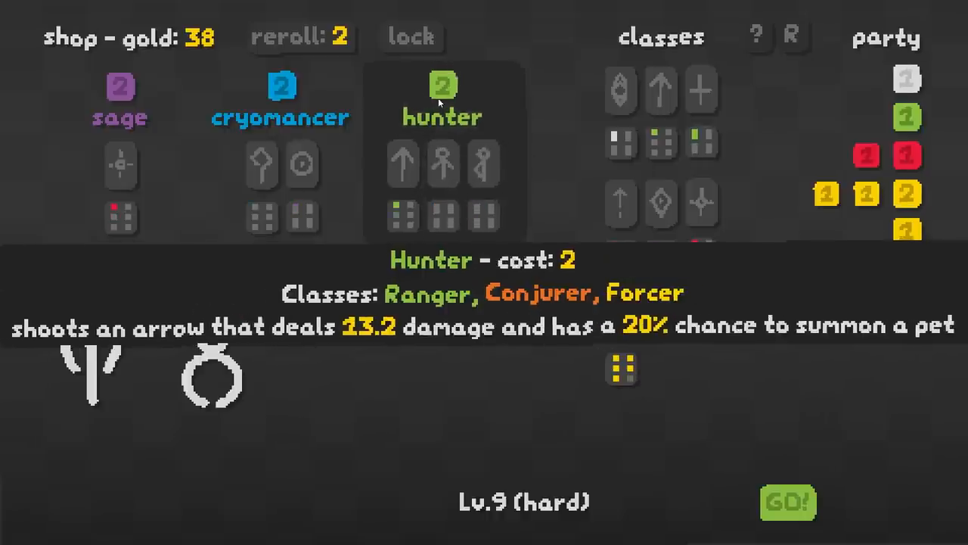
pyautogui.moveTo(280, 98)
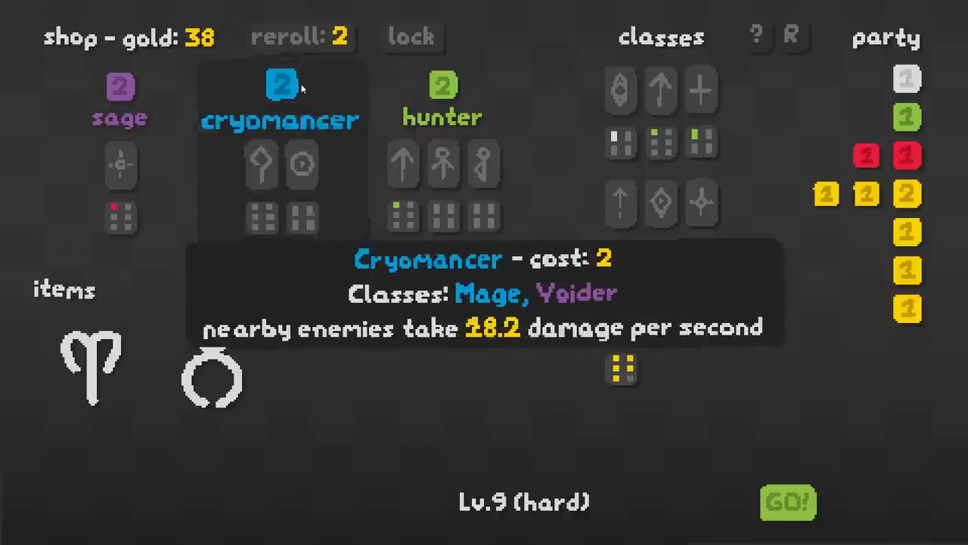
# Reroll the level 9 shop three times, spending gold down to 30
pyautogui.click(299, 36)
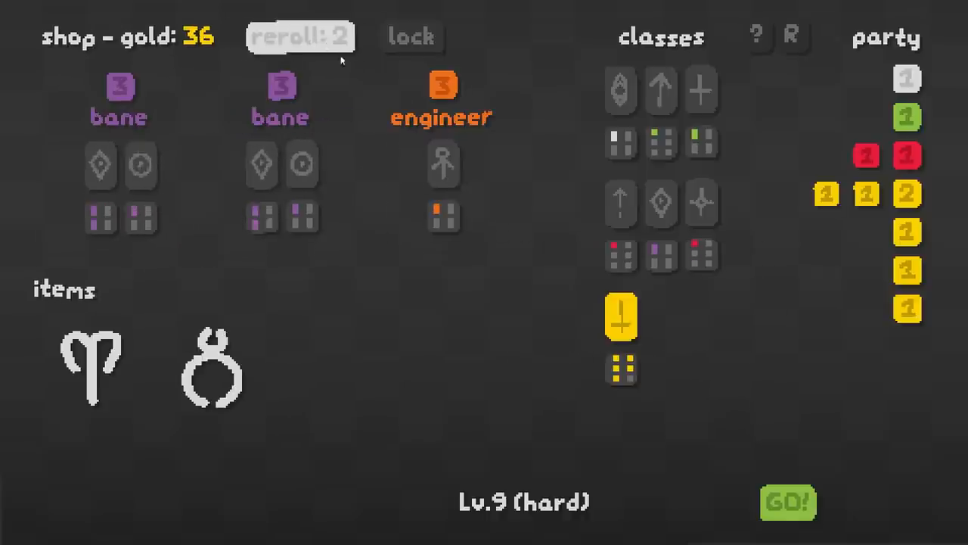
pyautogui.moveTo(469, 89)
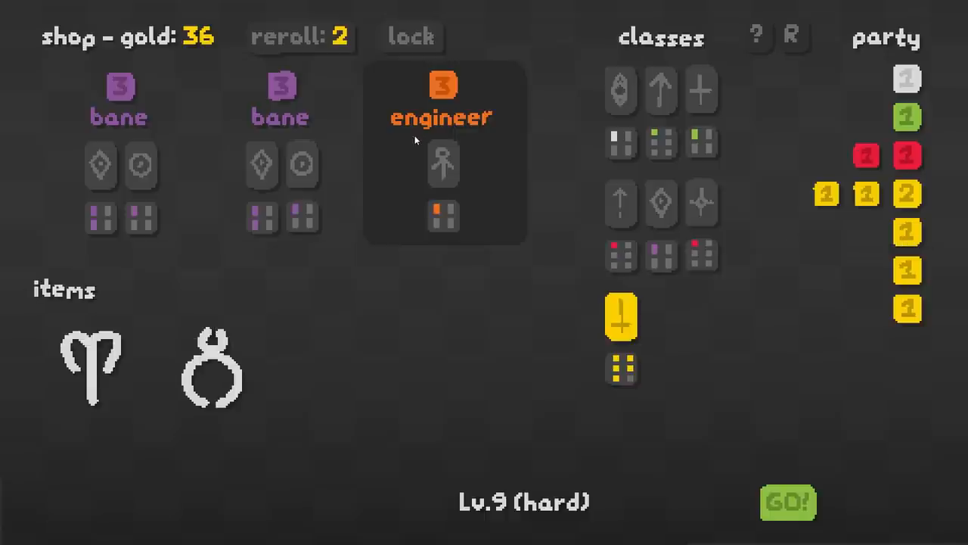
pyautogui.click(299, 36)
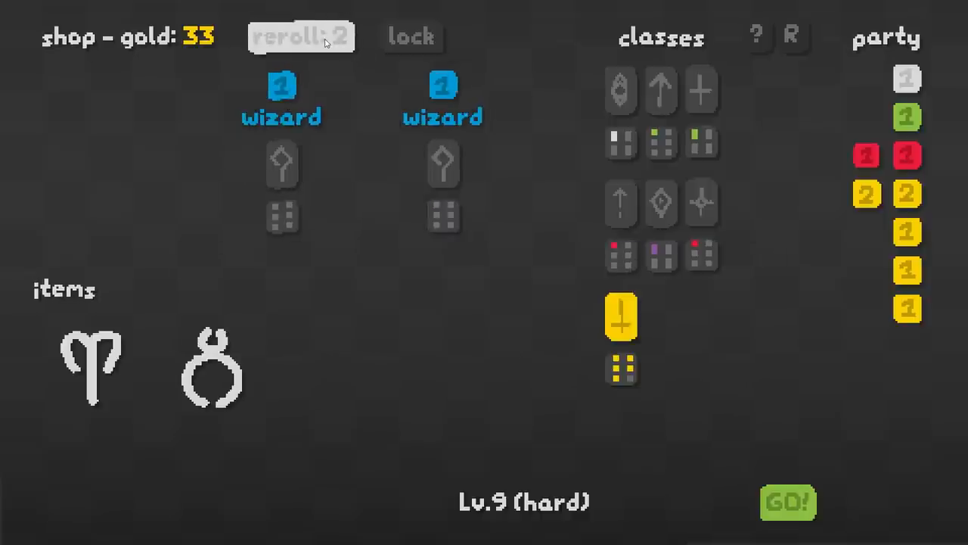
pyautogui.click(301, 37)
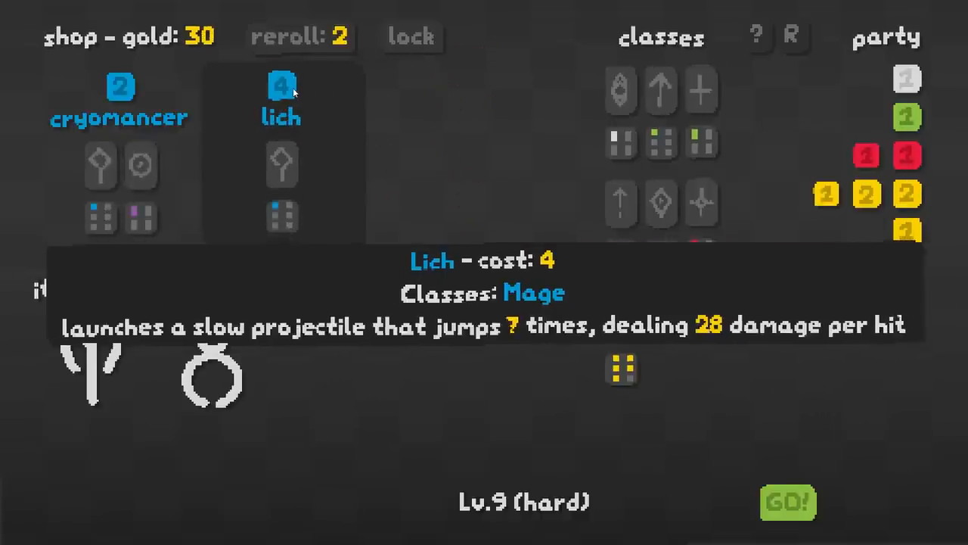